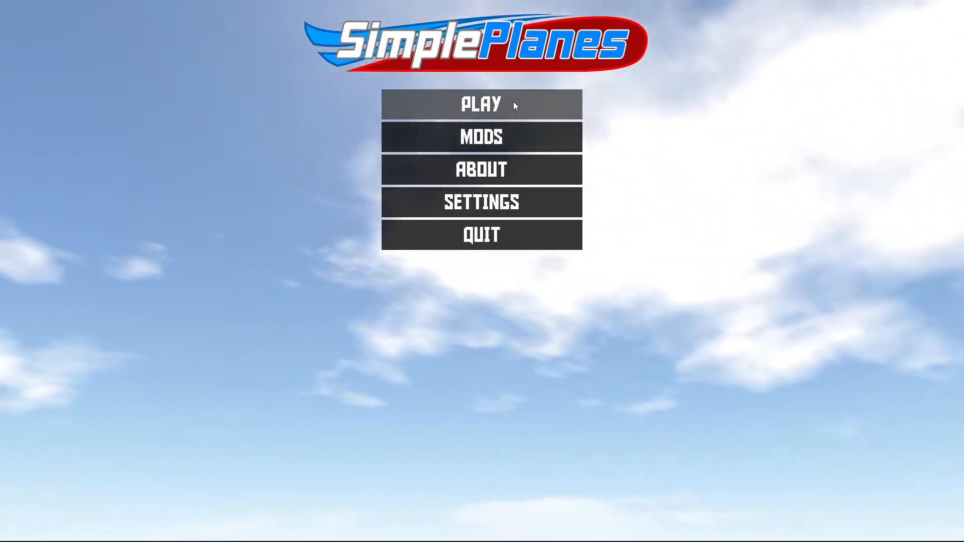
mouse_move(532, 112)
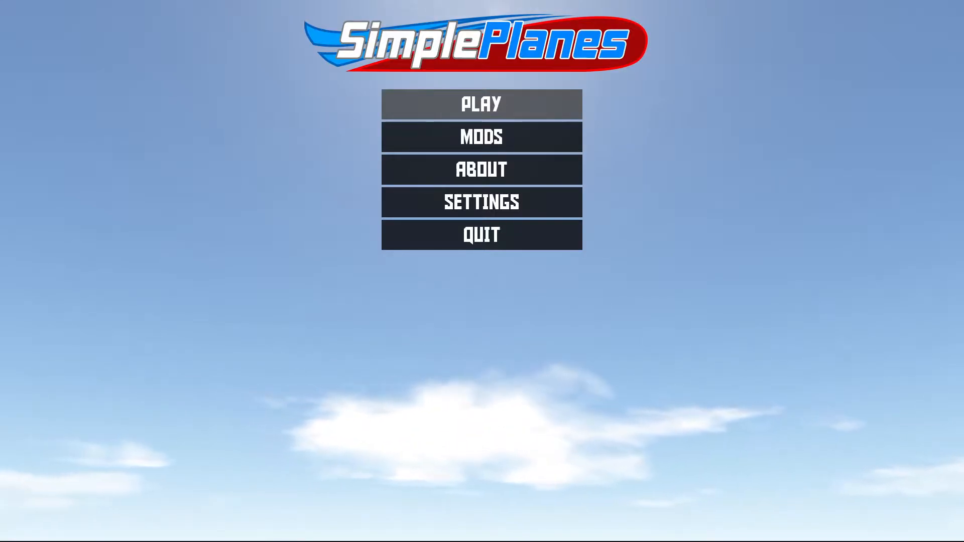
mouse_move(548, 465)
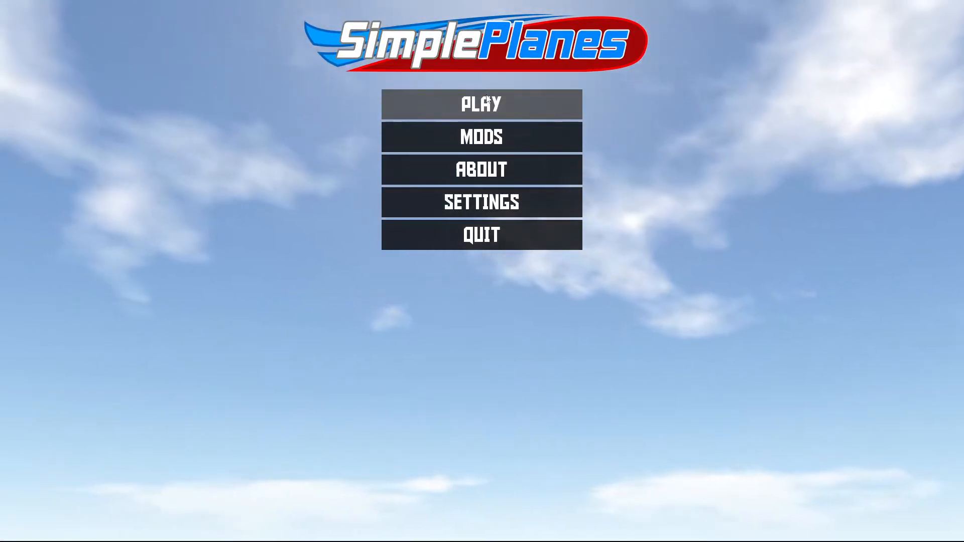
Step: Enter the Build and Fly sandbox designer and clear it to a bare cockpit
click(481, 103)
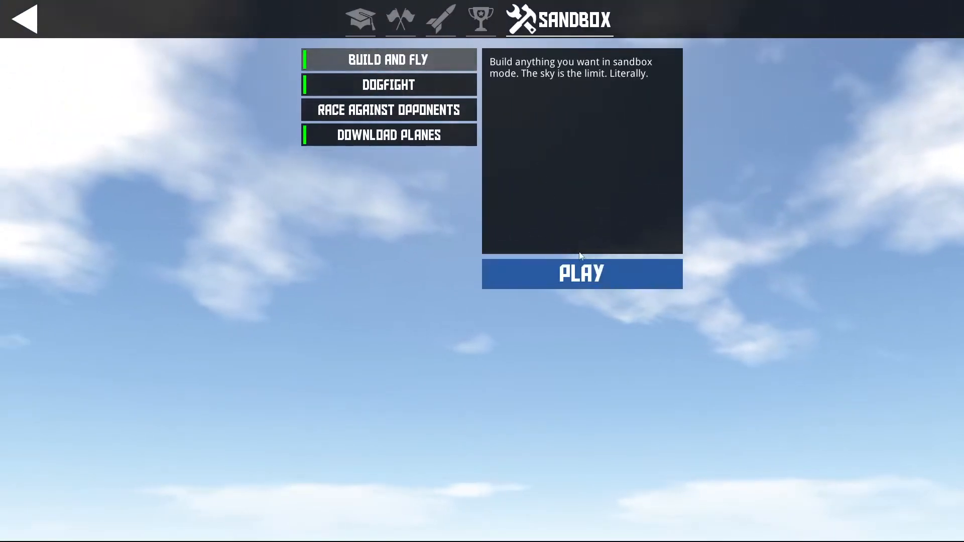
click(581, 273)
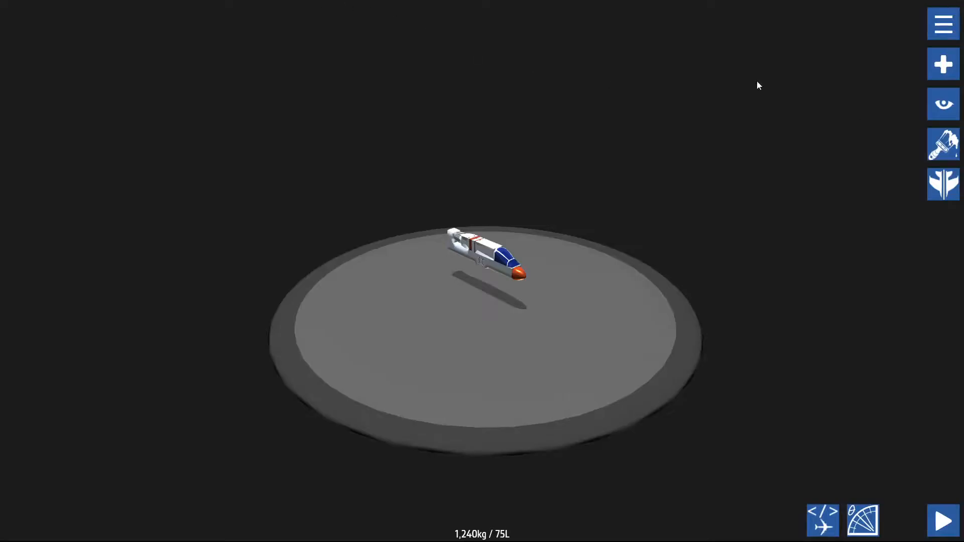
click(943, 23)
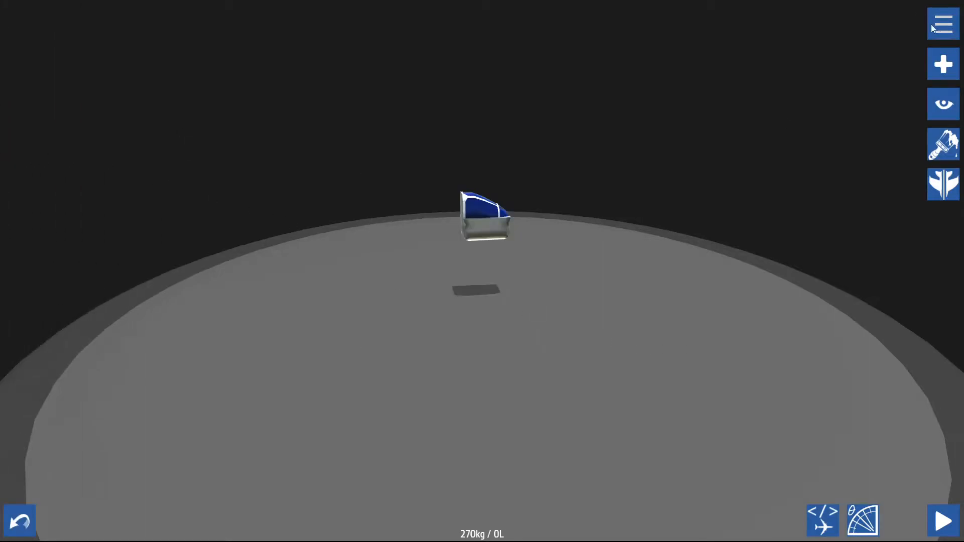
Step: Load the saved Stealth light fighter and launch it into a flight
click(942, 23)
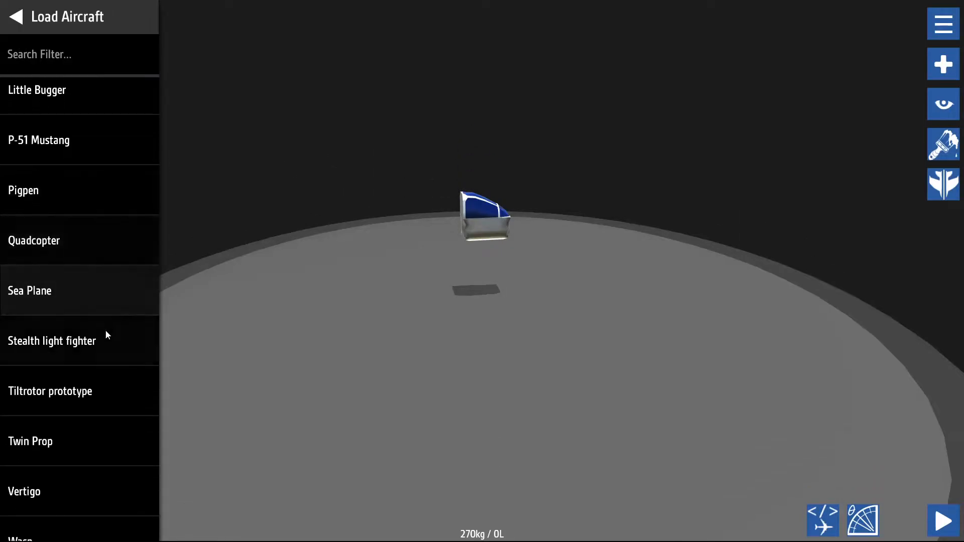
click(52, 340)
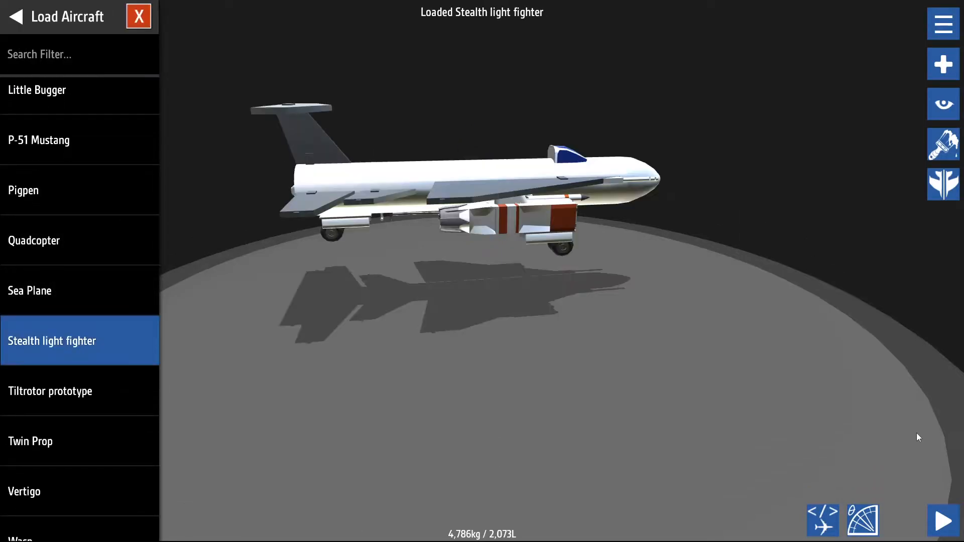
click(941, 520)
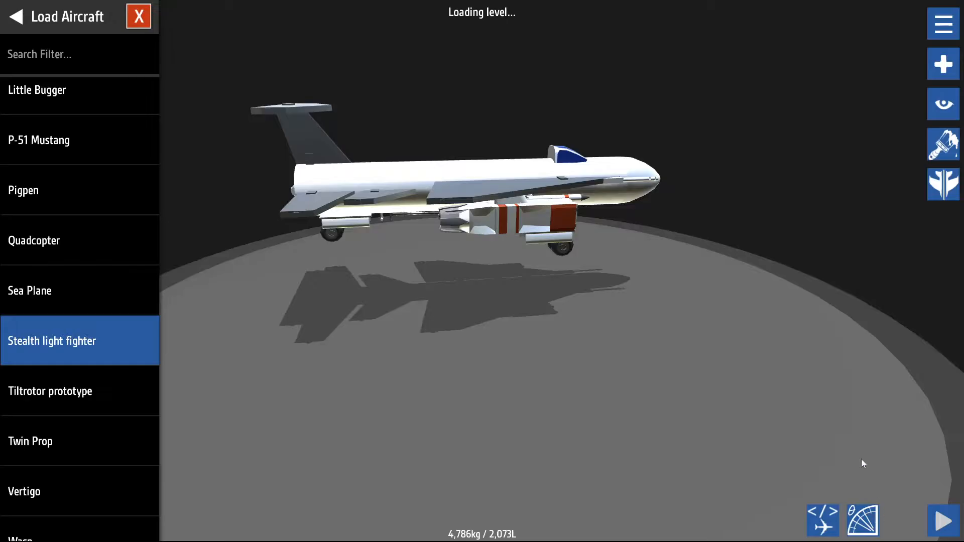
Step: Fly the Stealth light fighter up to about 1,300 m over the ocean
click(944, 519)
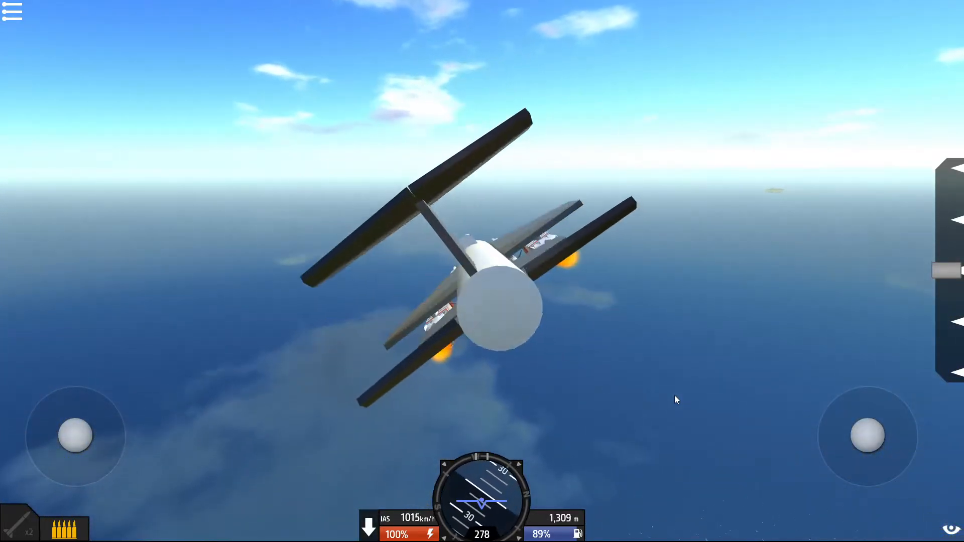
Step: Exit the flight to the designer and start a new cockpit-only aircraft, confirming the replacement
click(12, 12)
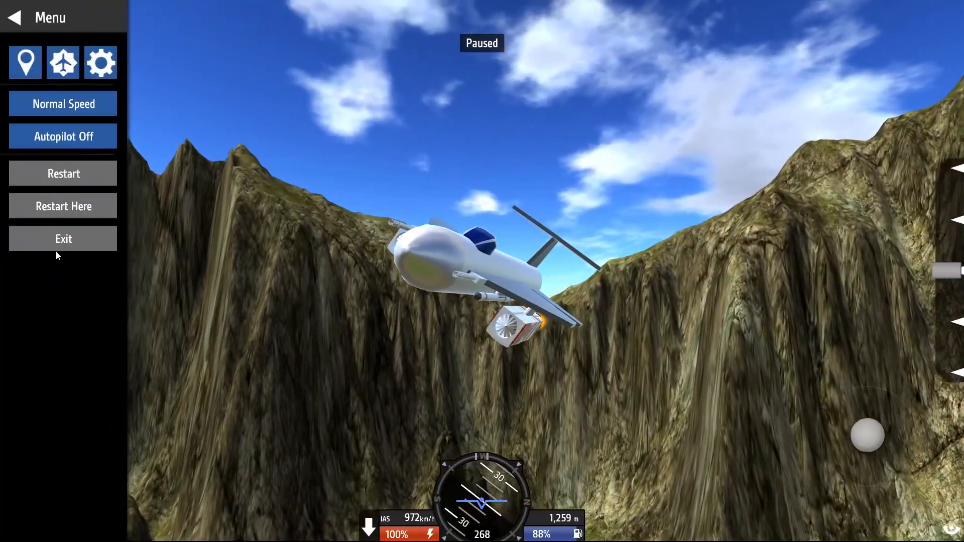
click(62, 239)
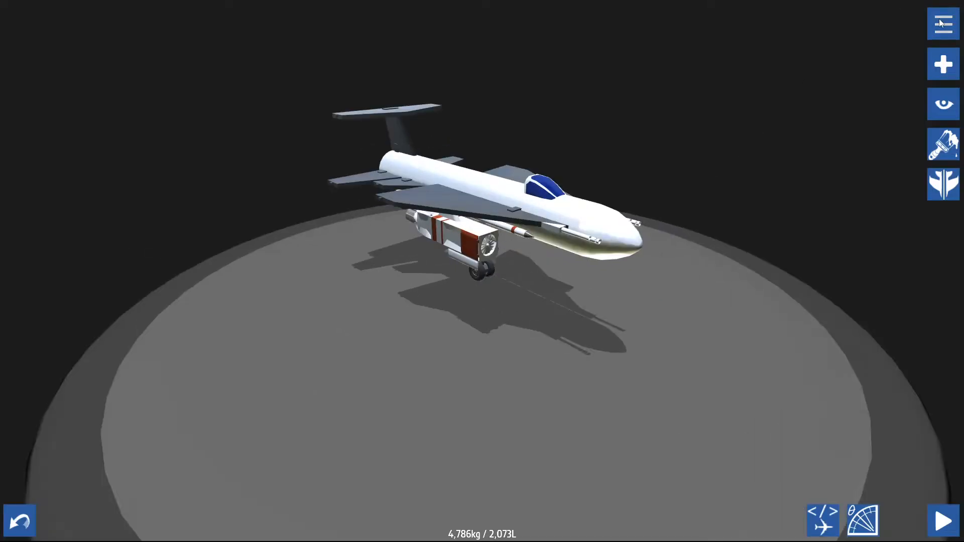
click(943, 64)
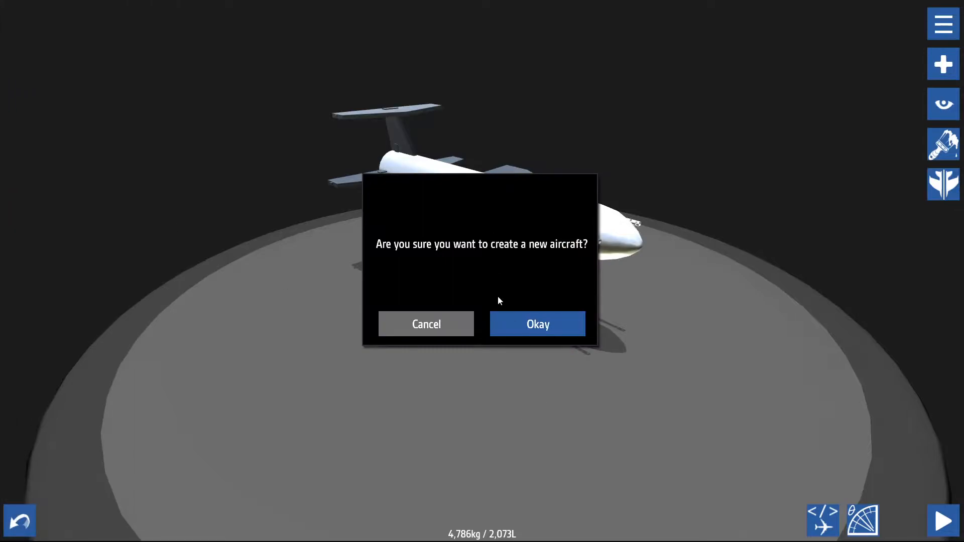
click(537, 324)
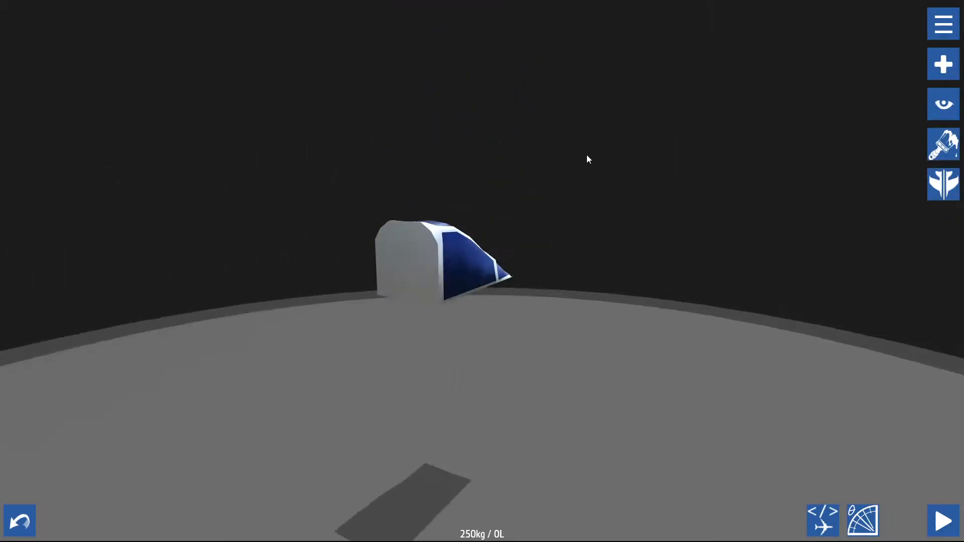
Step: Add a Fuselage Block under the cockpit and a second fuselage section behind it (372 kg)
click(943, 64)
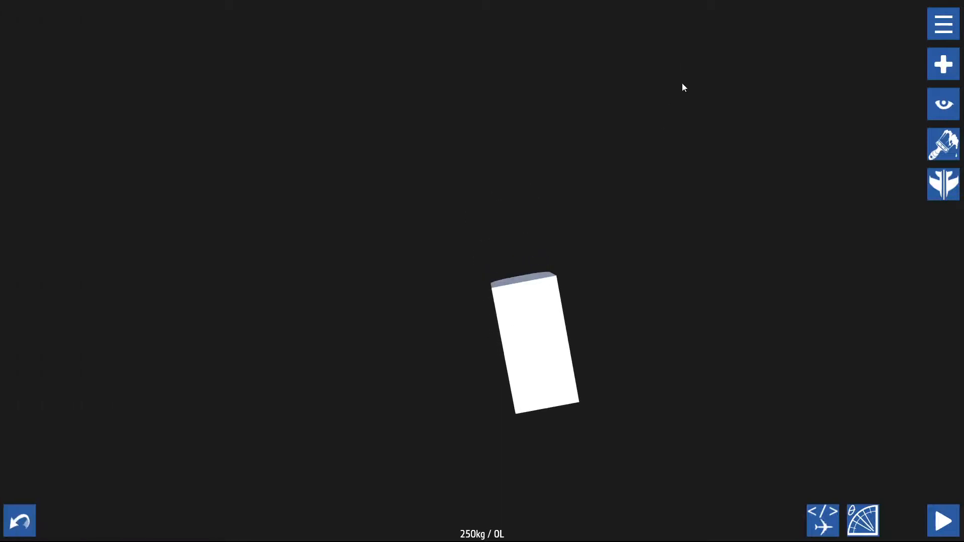
click(942, 64)
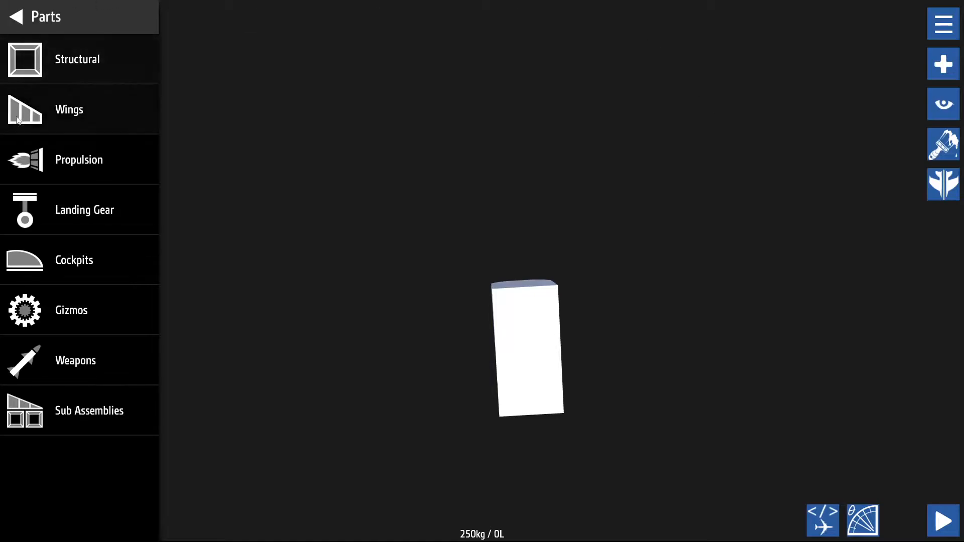
click(13, 17)
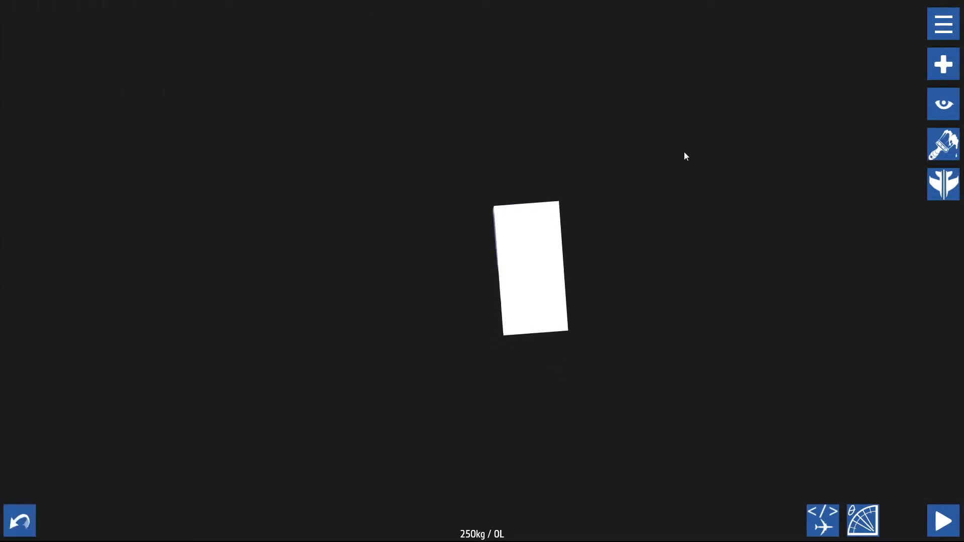
click(943, 64)
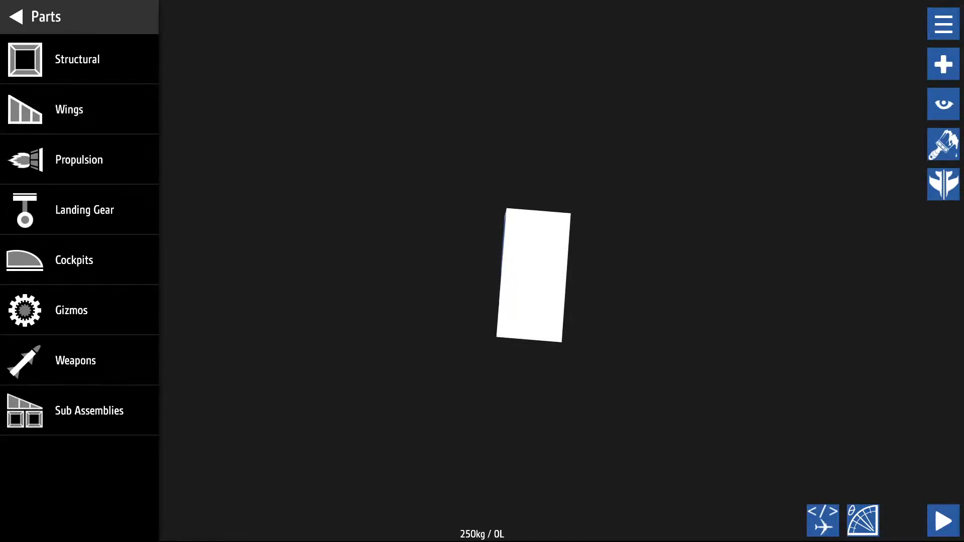
mouse_move(398, 351)
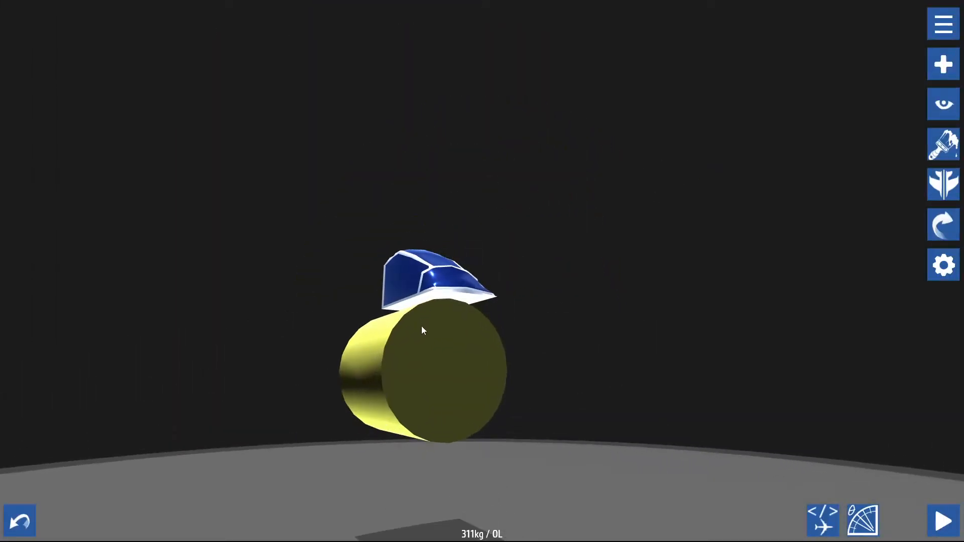
click(943, 64)
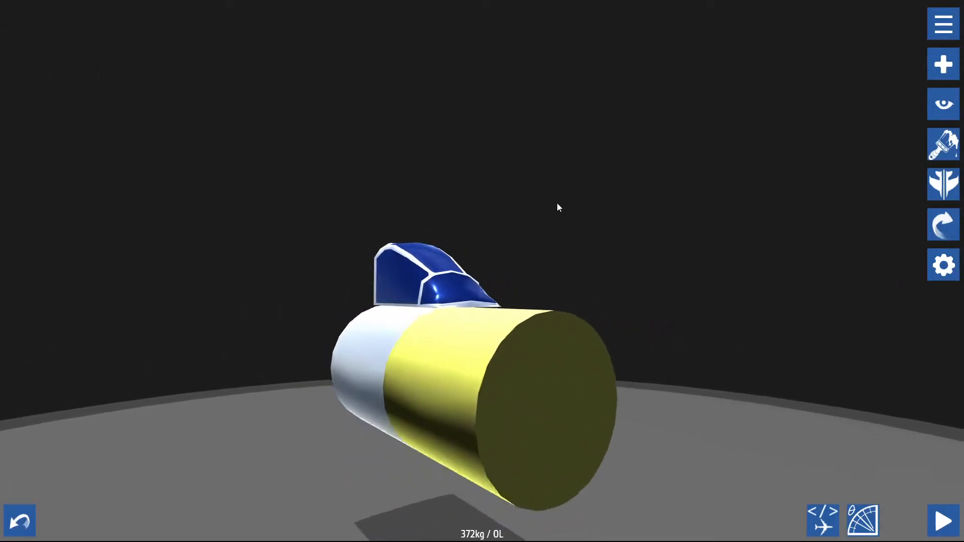
click(943, 64)
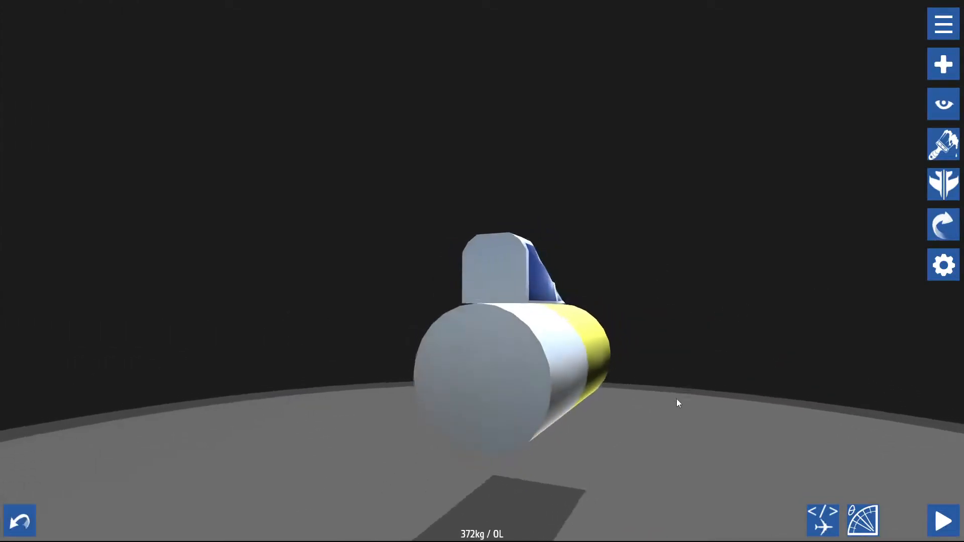
Step: Lengthen the fuselage into a long white tube behind the cockpit (823 kg)
click(943, 64)
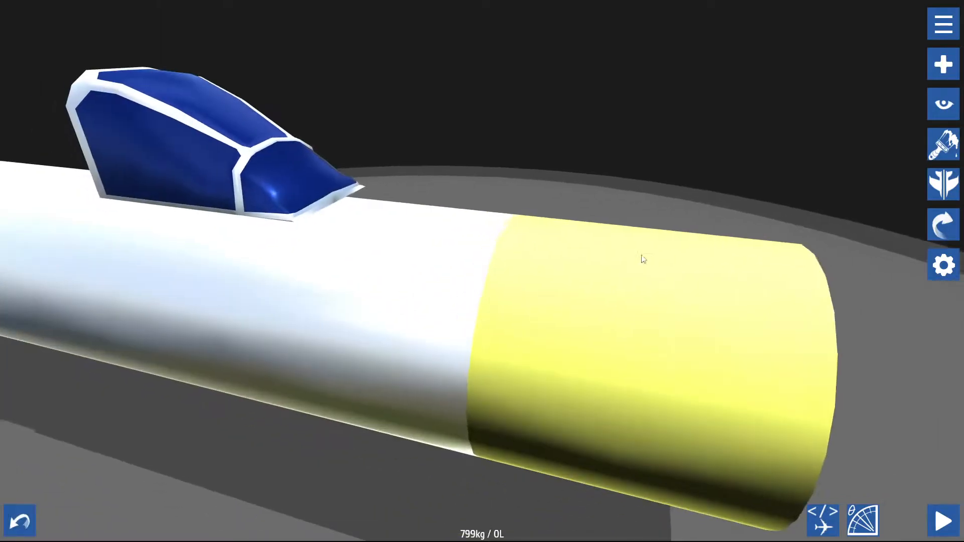
click(942, 64)
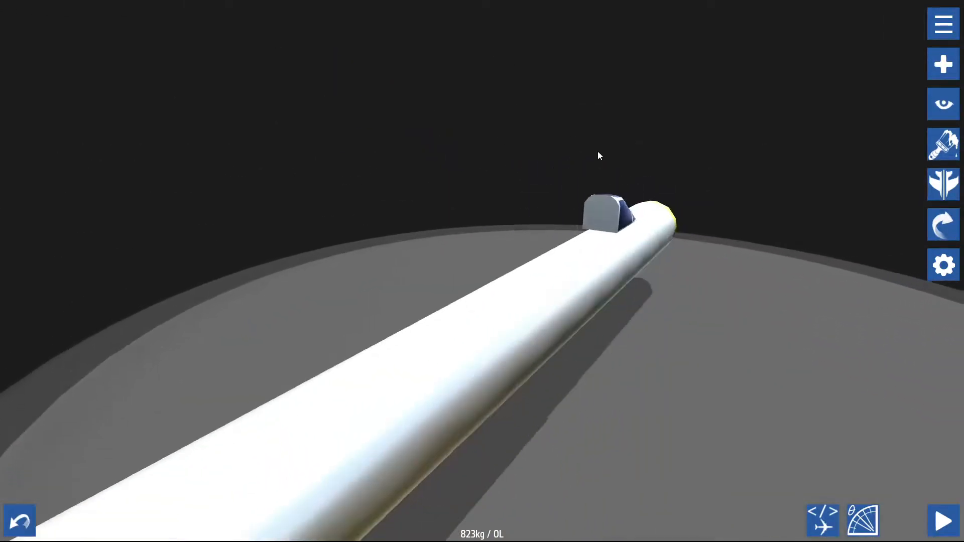
click(943, 520)
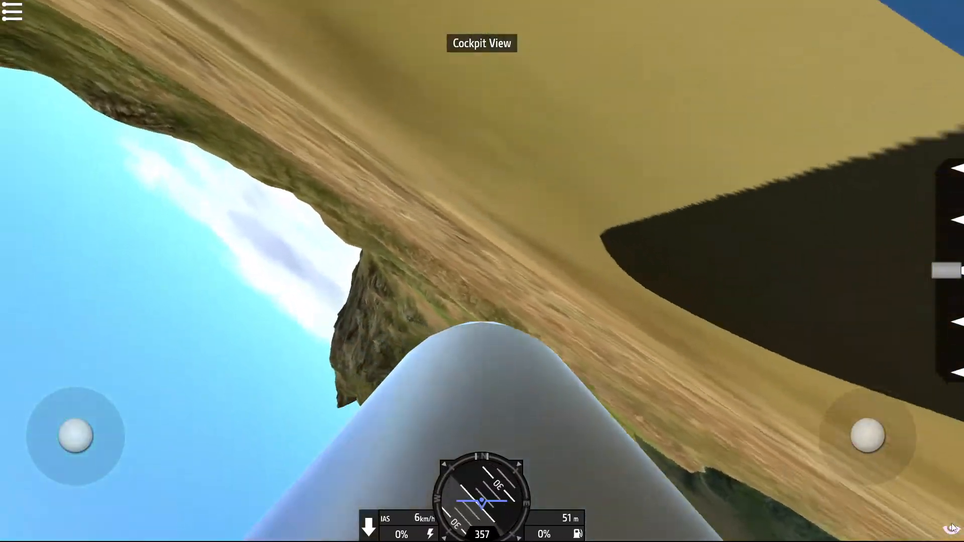
click(13, 13)
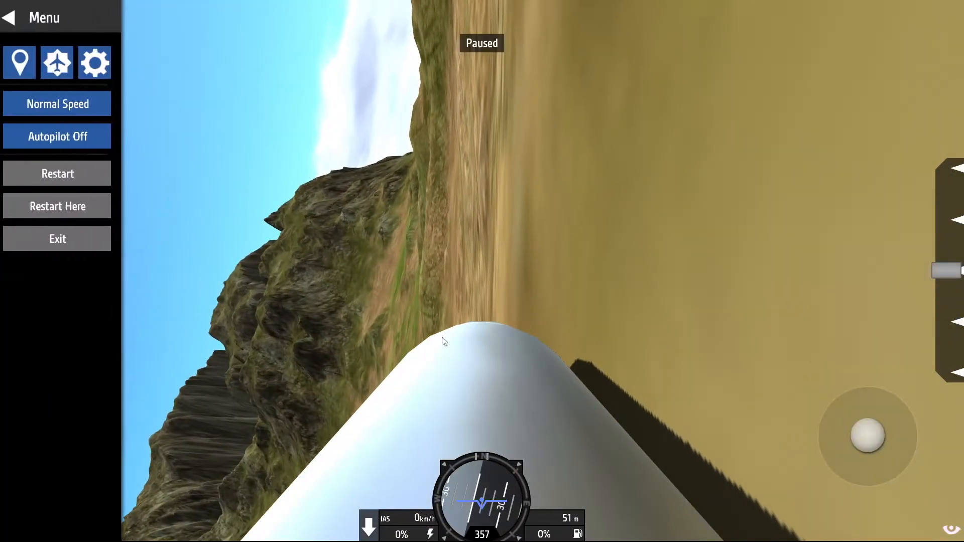
click(56, 239)
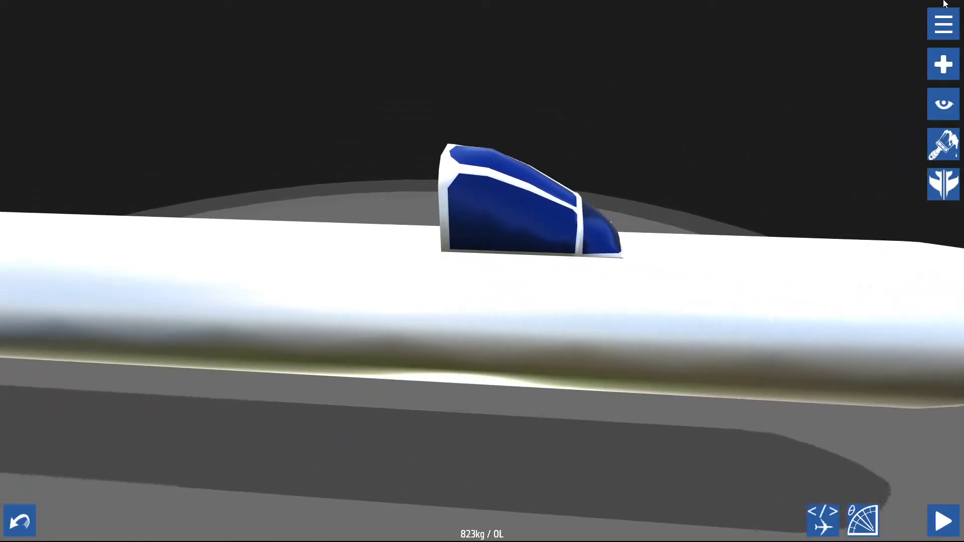
Step: Edit the under-cockpit fuselage block's shape, reducing its front cross-section height to 1 and stepping through sections
click(943, 23)
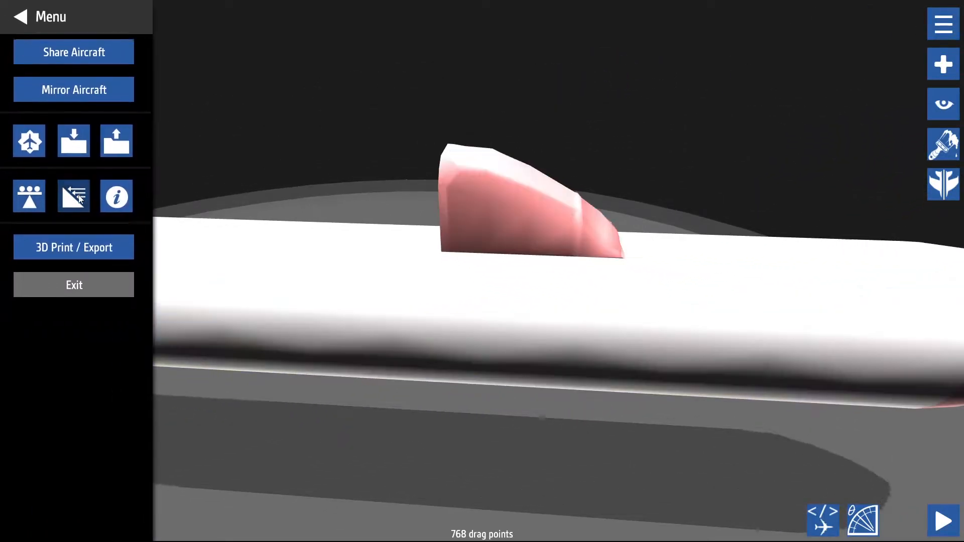
click(73, 196)
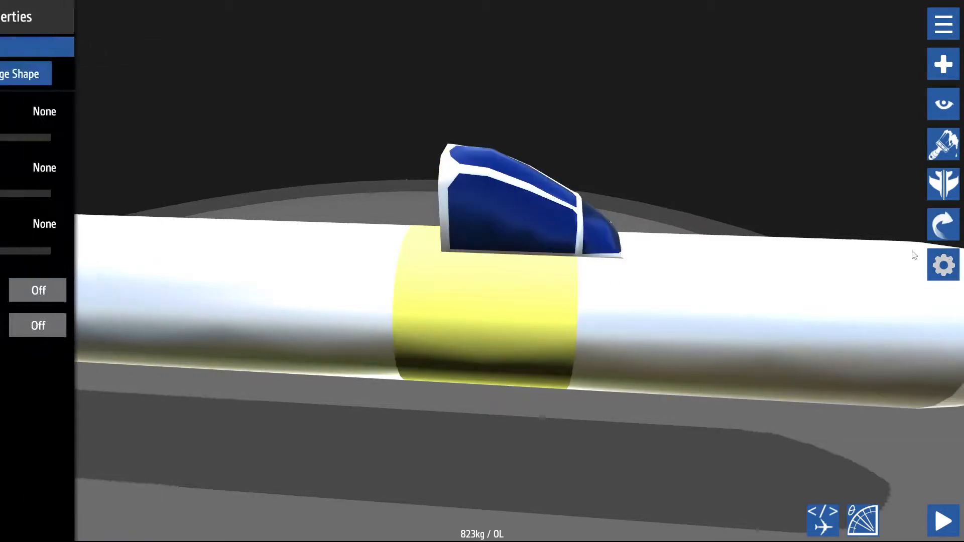
click(24, 73)
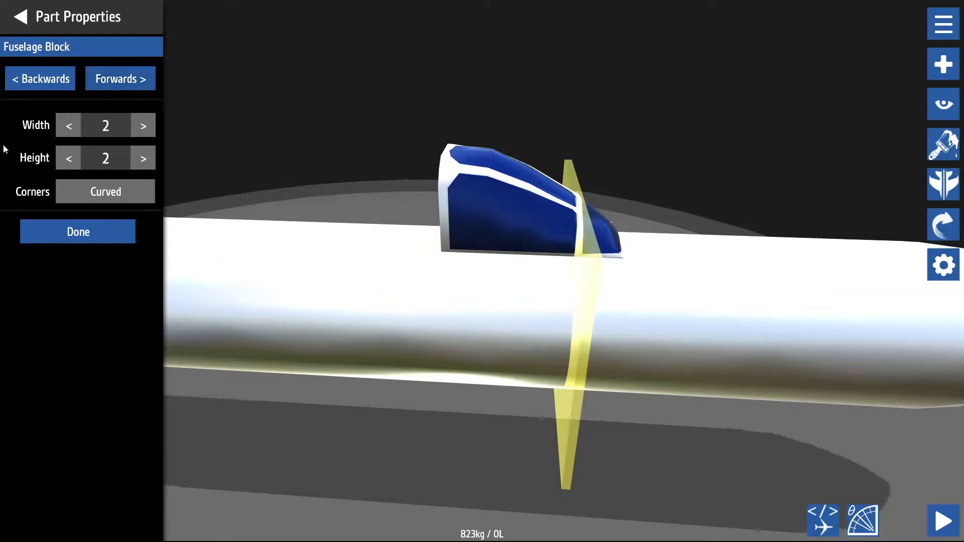
click(69, 158)
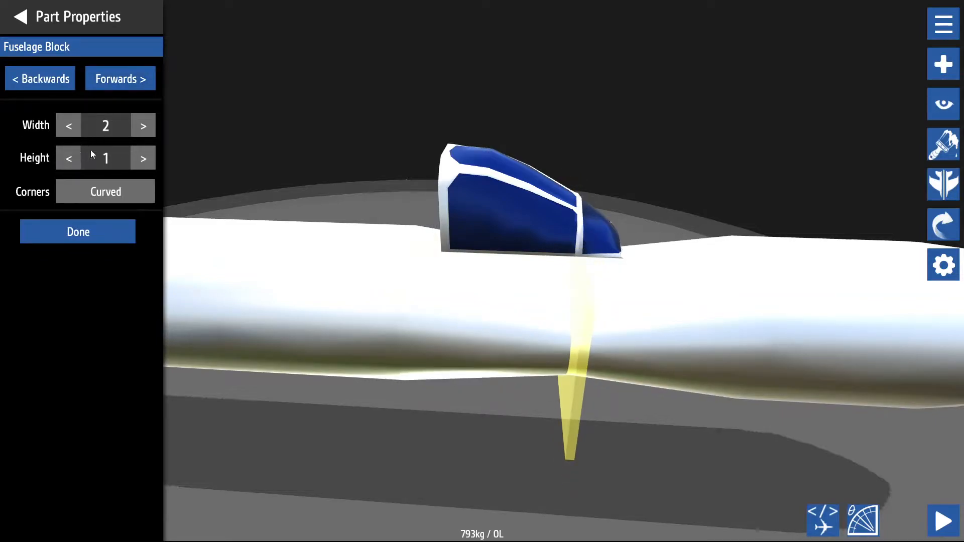
click(144, 158)
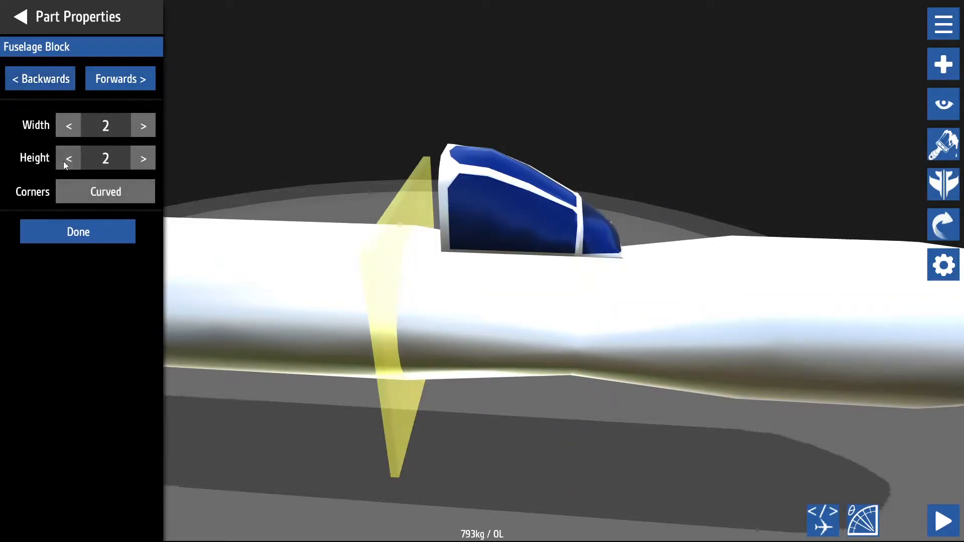
click(69, 158)
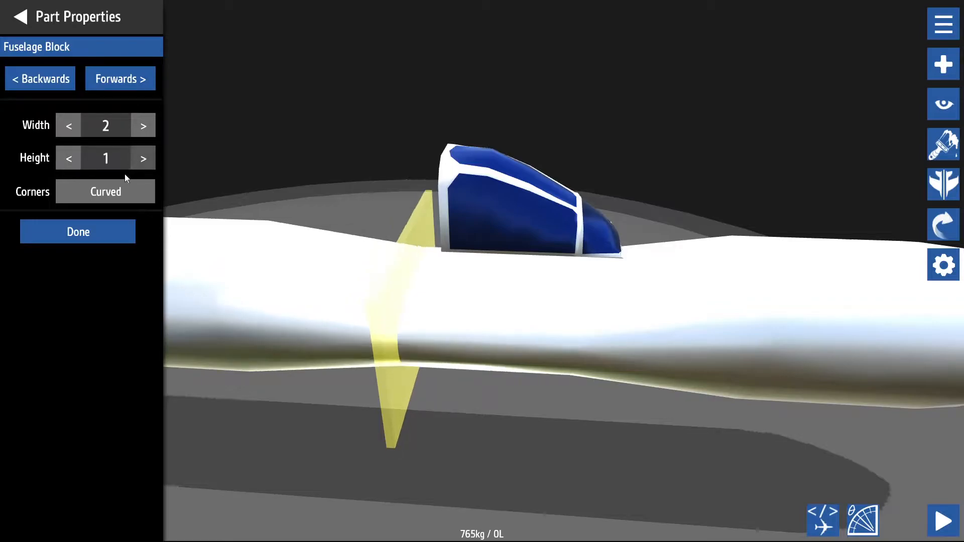
click(120, 78)
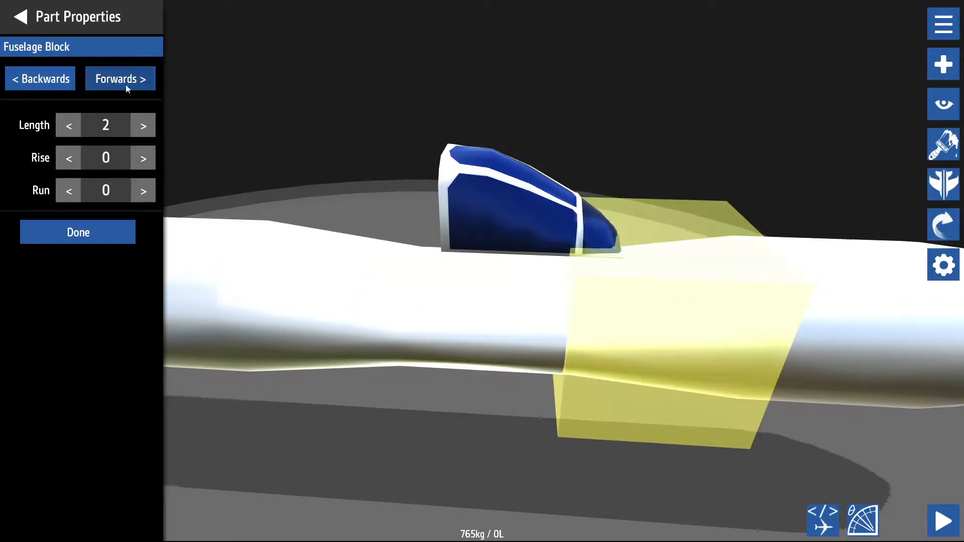
click(119, 78)
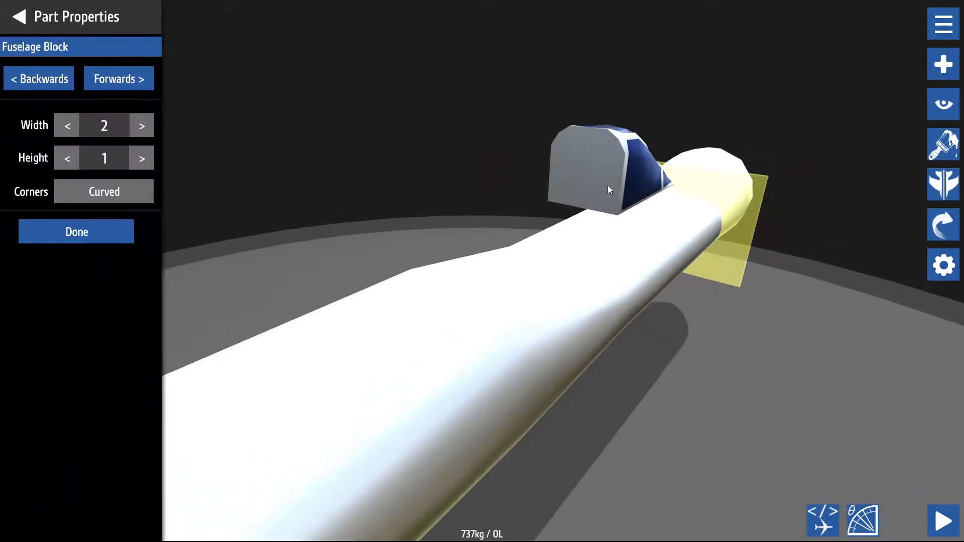
click(77, 232)
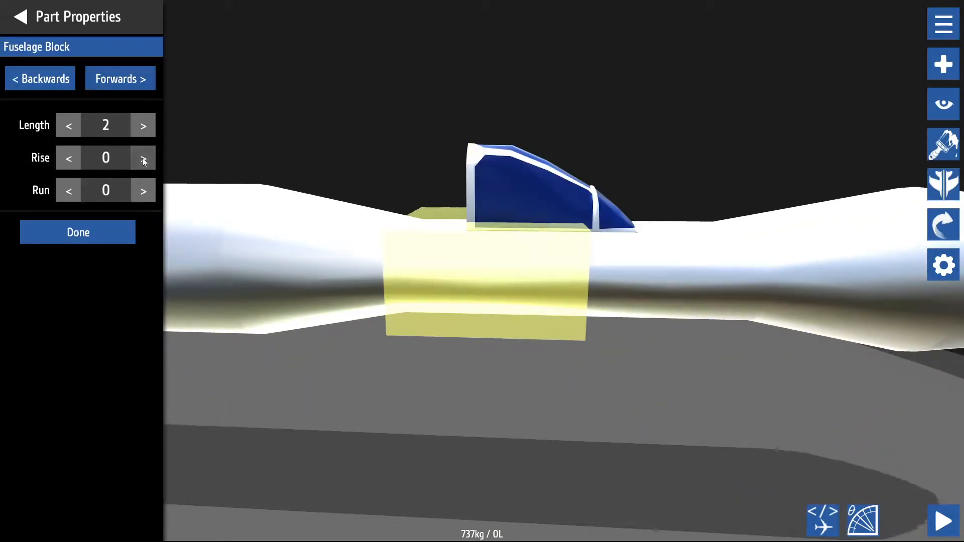
Step: Raise the following cross-section heights to 2 and 2.25 so the body bulges smoothly
click(120, 79)
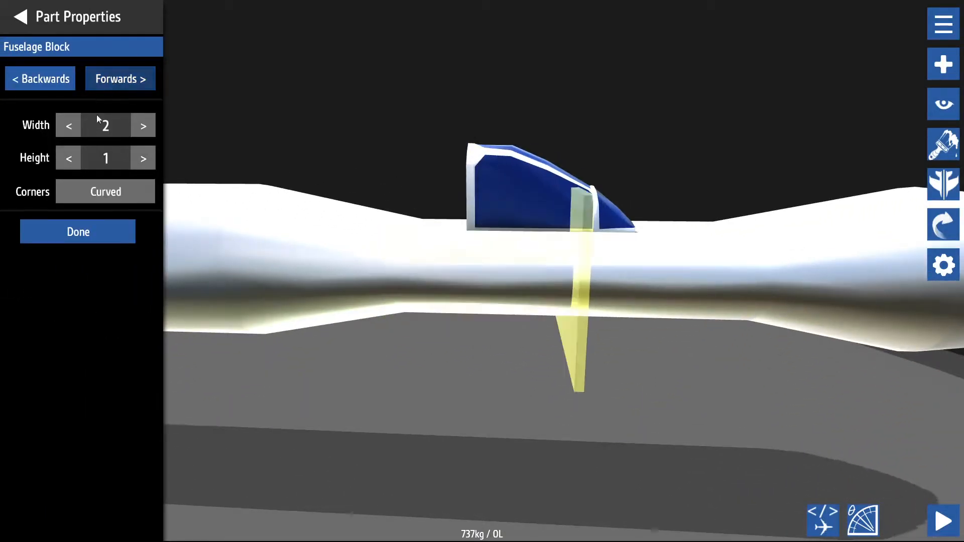
click(142, 158)
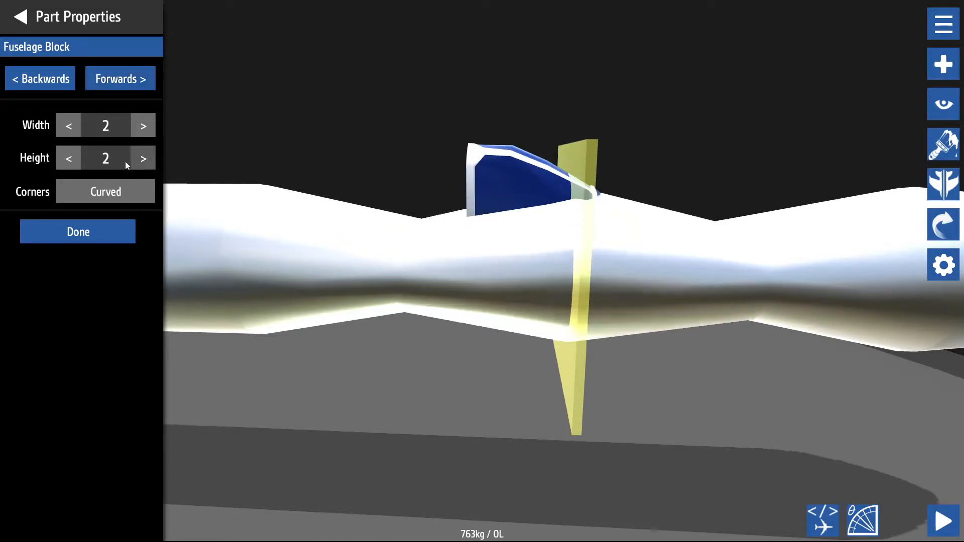
click(69, 158)
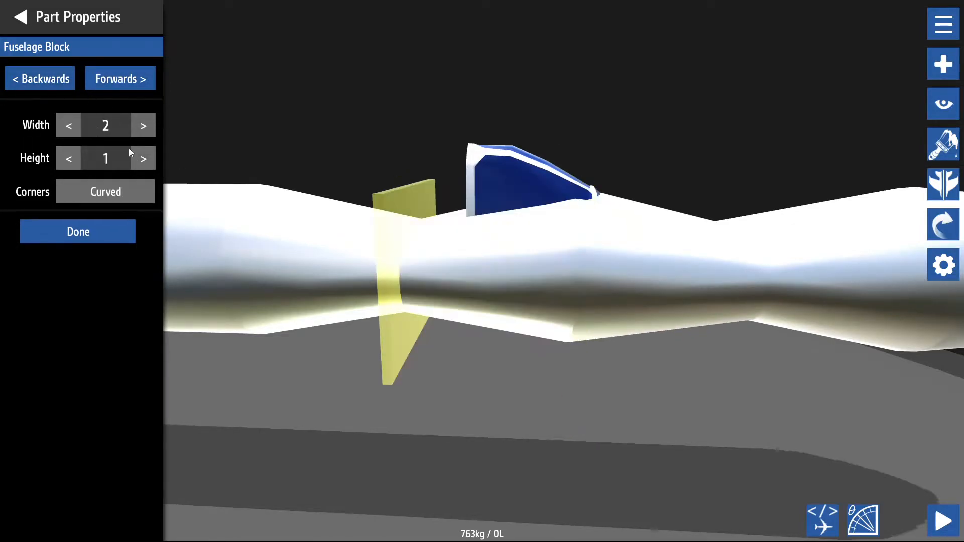
click(142, 157)
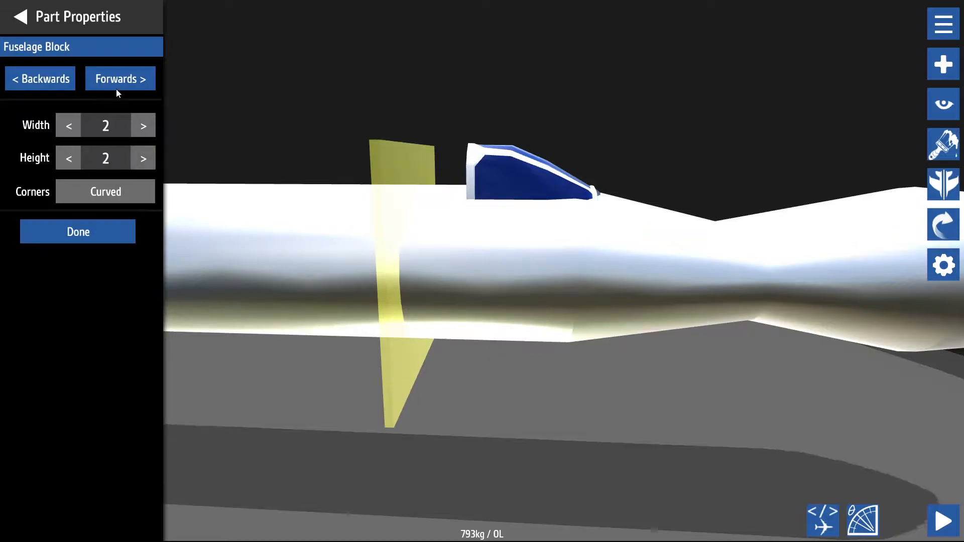
click(68, 158)
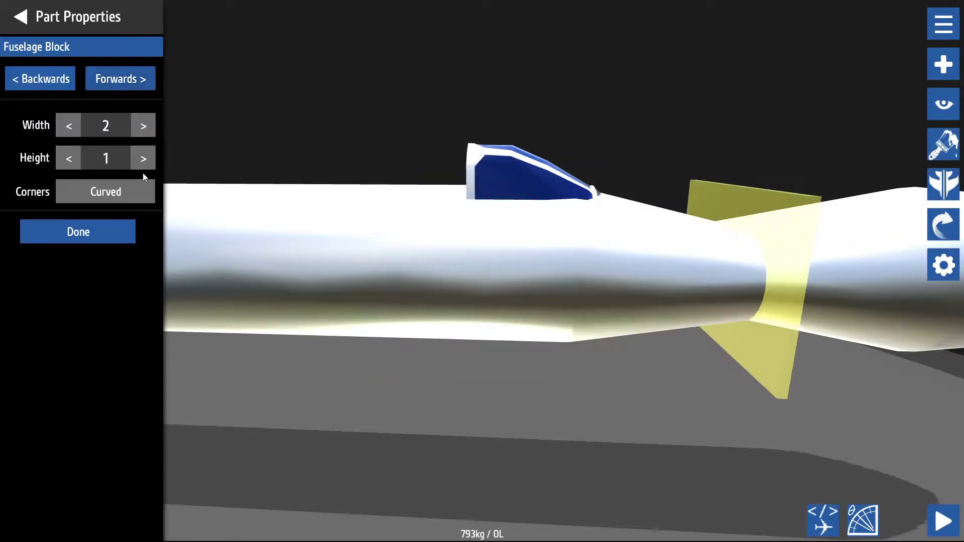
click(142, 157)
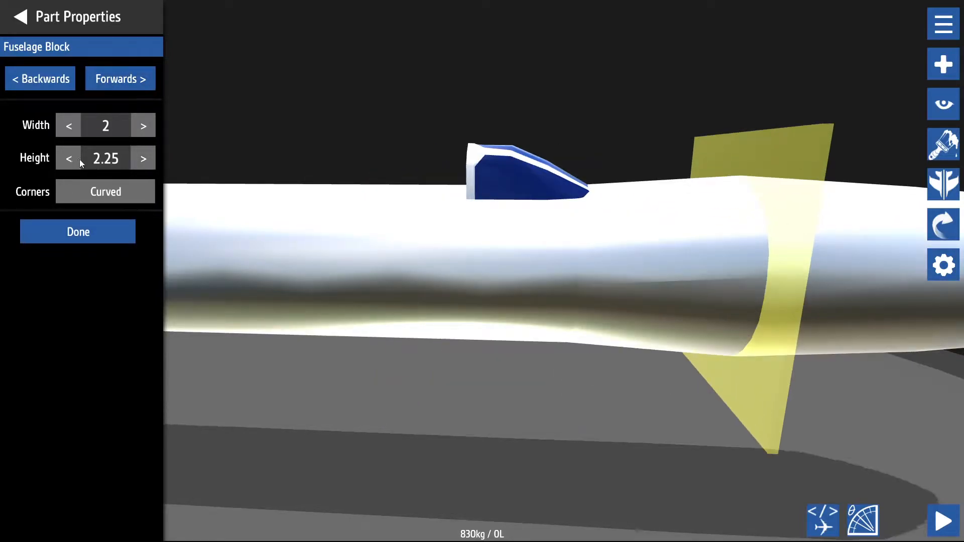
click(77, 232)
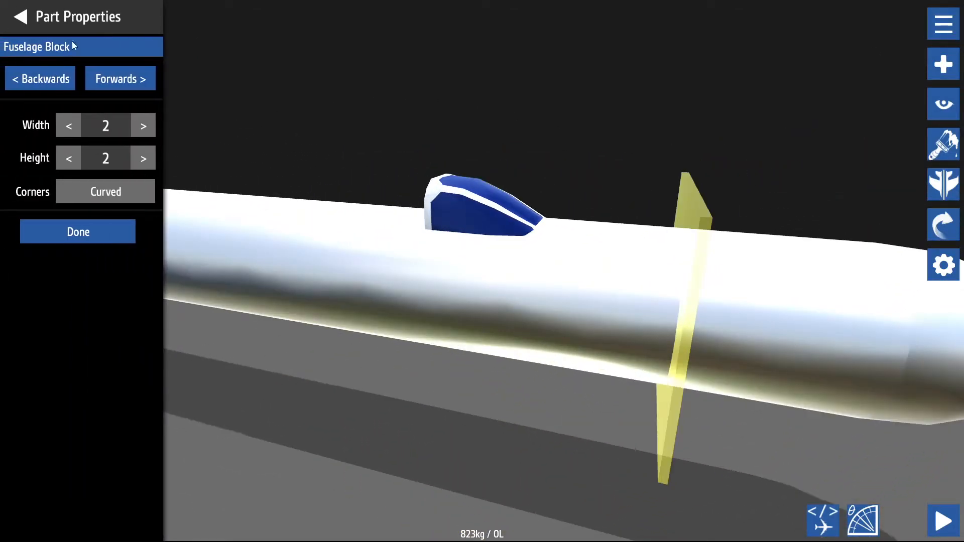
Step: Finish the fuselage edits and start loading the 823 kg tube aircraft into a test flight
click(943, 23)
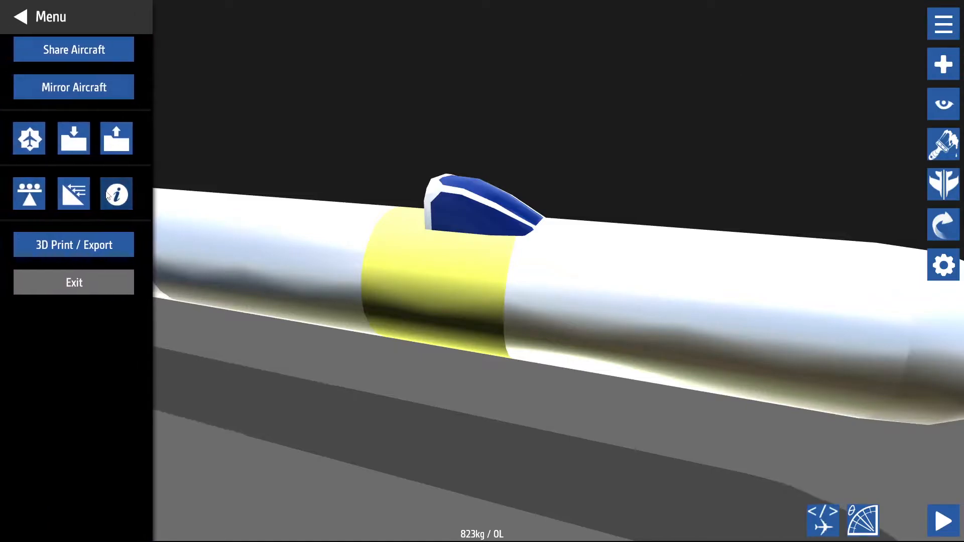
click(20, 16)
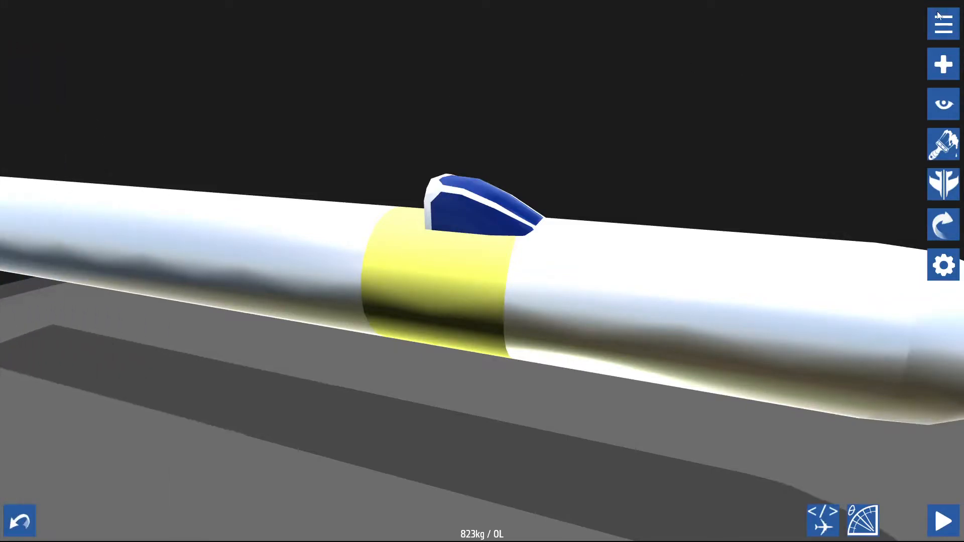
click(943, 23)
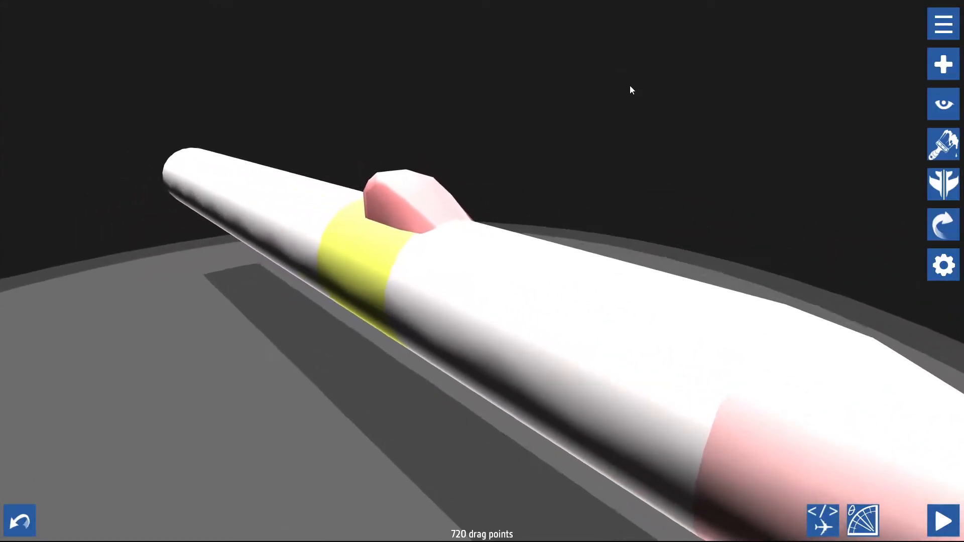
click(943, 24)
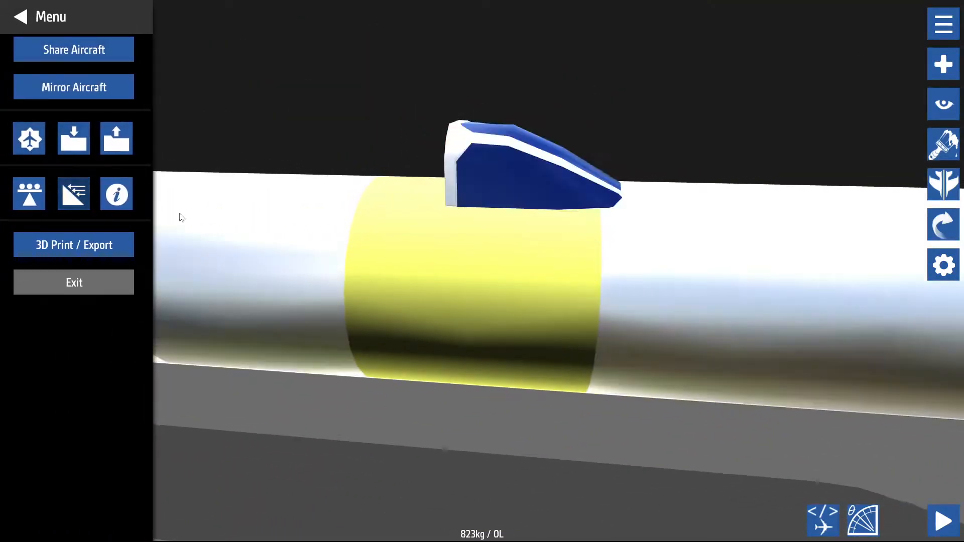
click(944, 520)
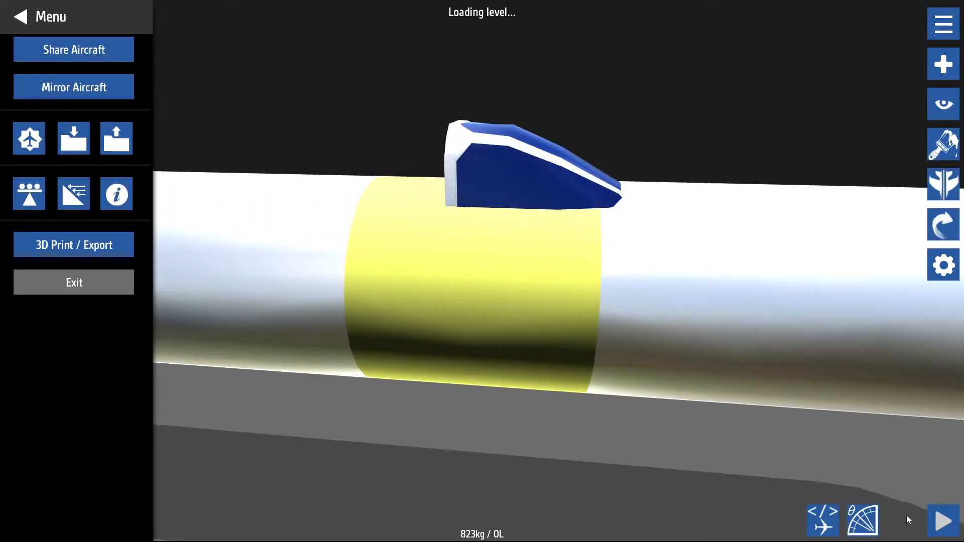
Step: Undo the last fuselage edit, returning the tapered tube to 737 kg
click(943, 520)
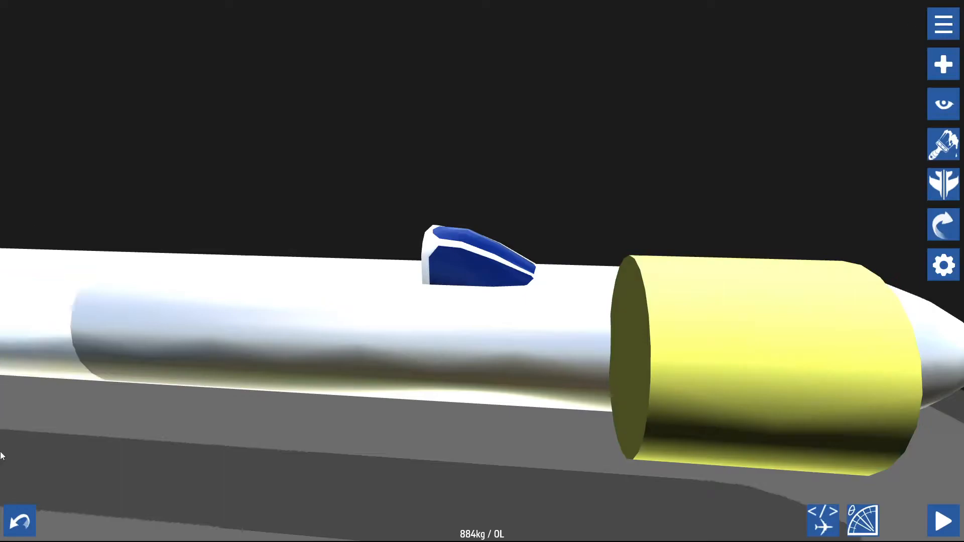
click(20, 521)
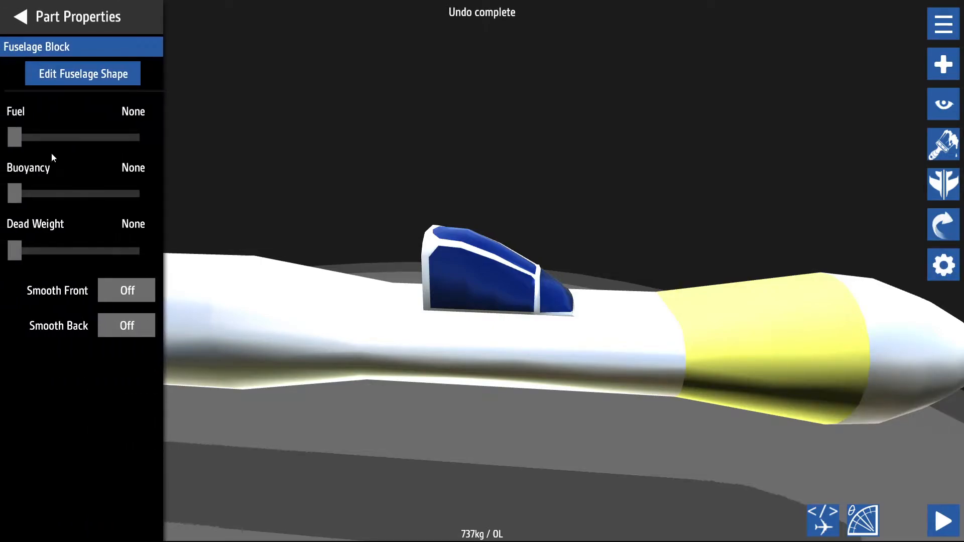
Step: Re-tune the nose block's cross-section heights, enlarging the sections around the cockpit
click(82, 73)
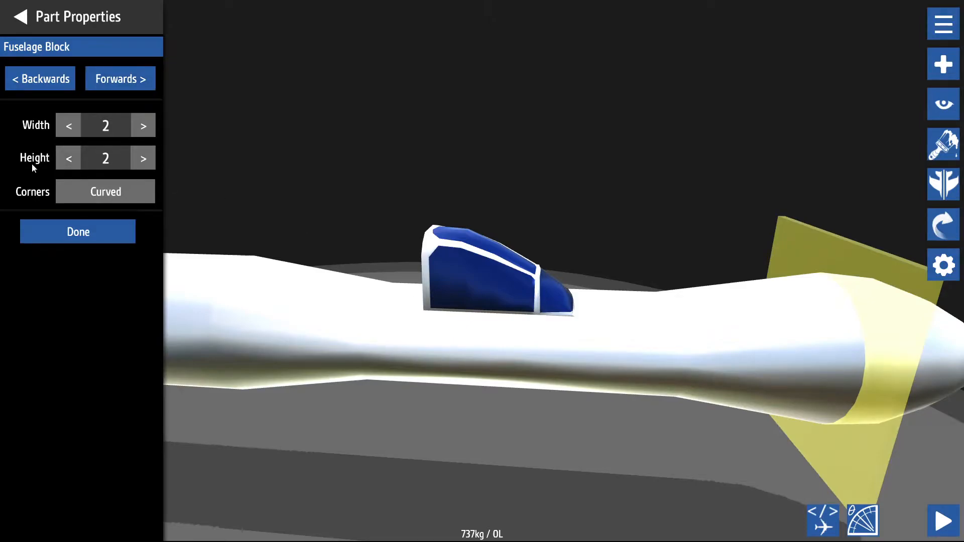
click(68, 157)
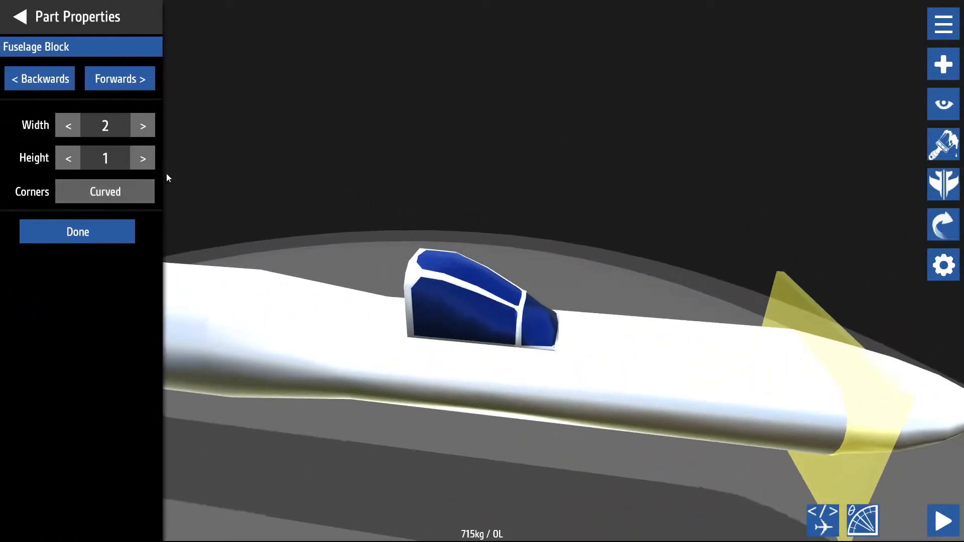
click(142, 157)
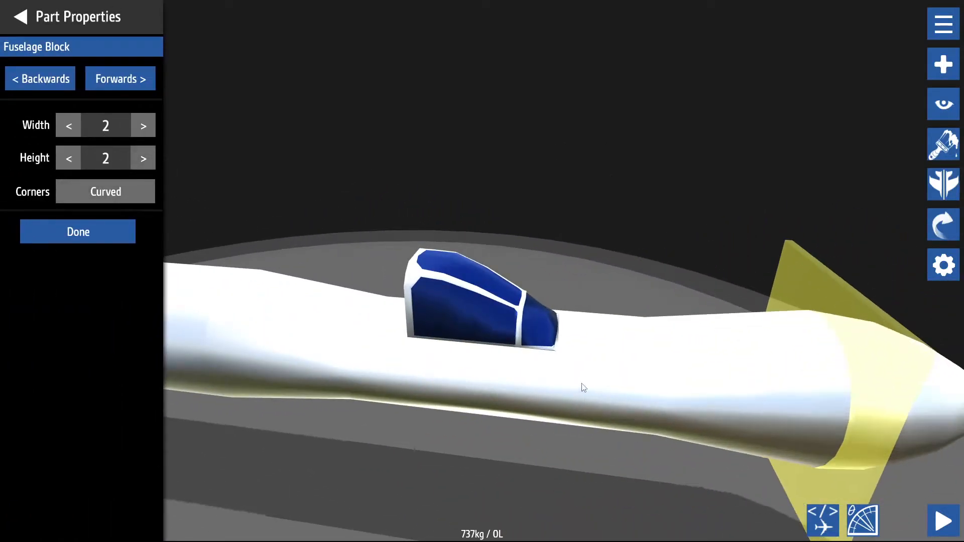
click(68, 157)
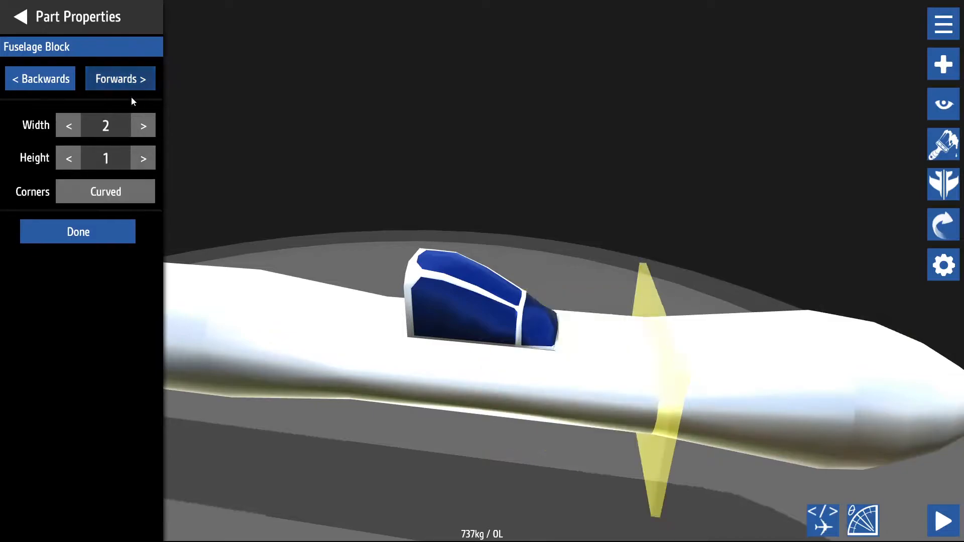
click(142, 157)
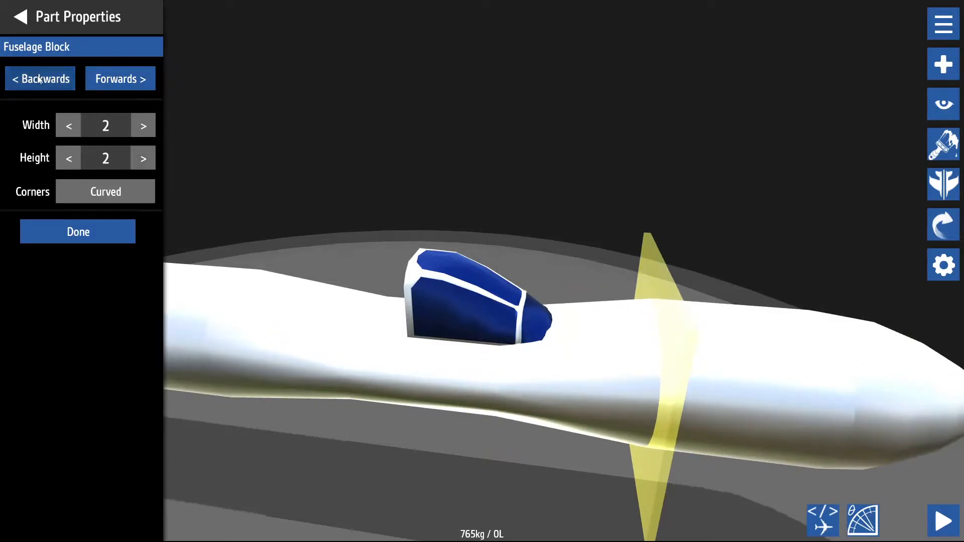
click(77, 231)
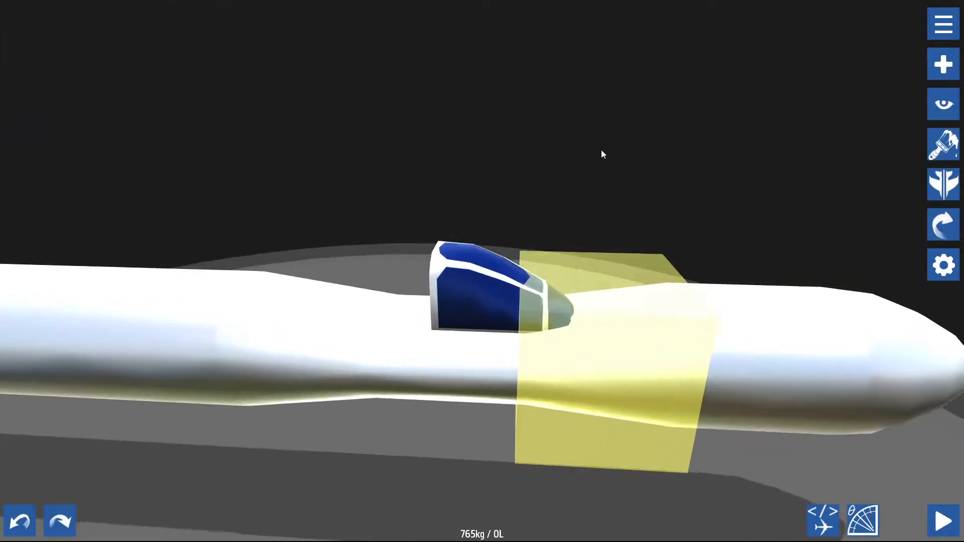
Step: Reshape the fuselage block behind the cockpit and finish at 783 kg
click(476, 289)
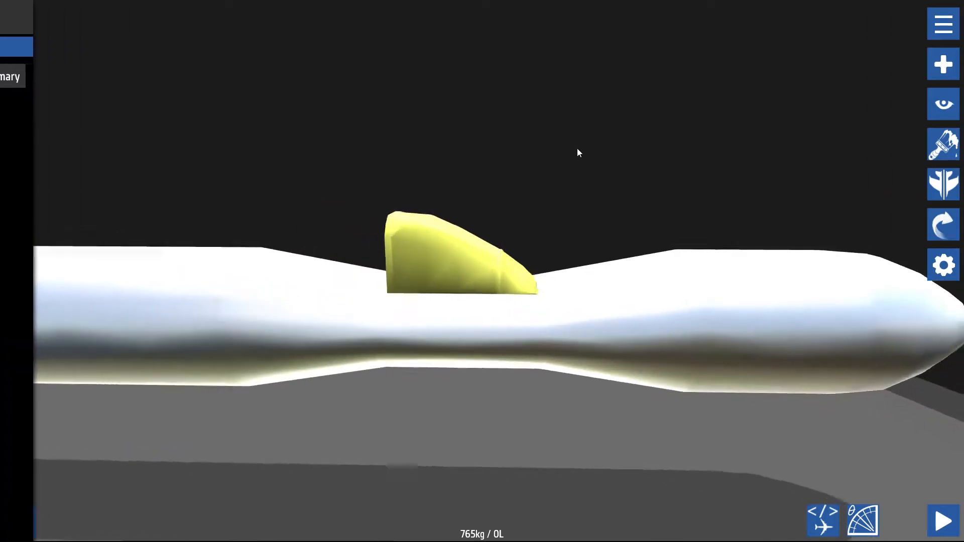
click(457, 252)
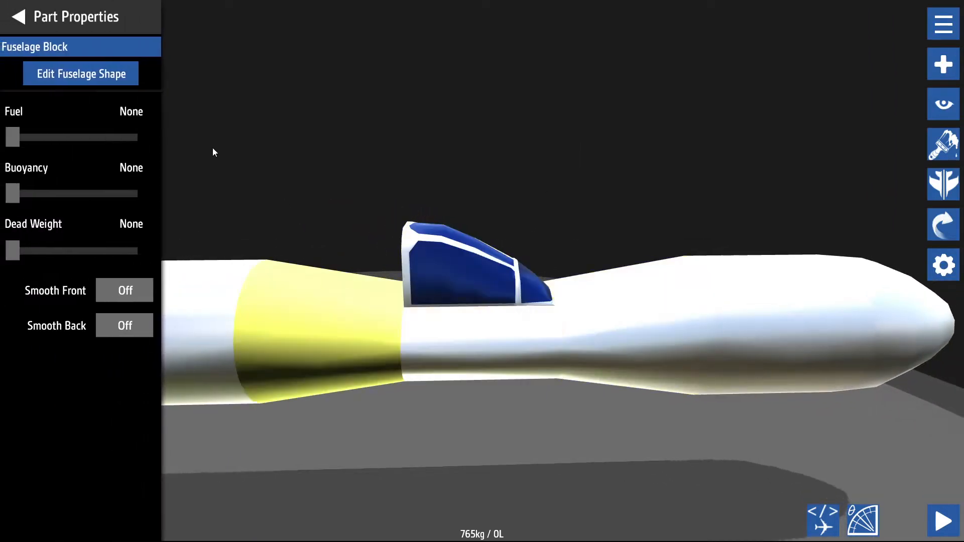
click(80, 73)
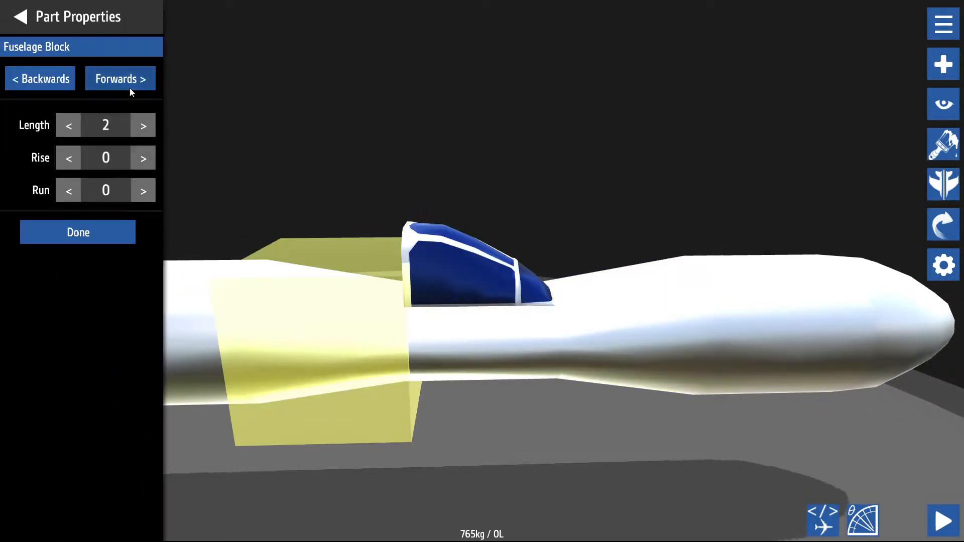
click(119, 78)
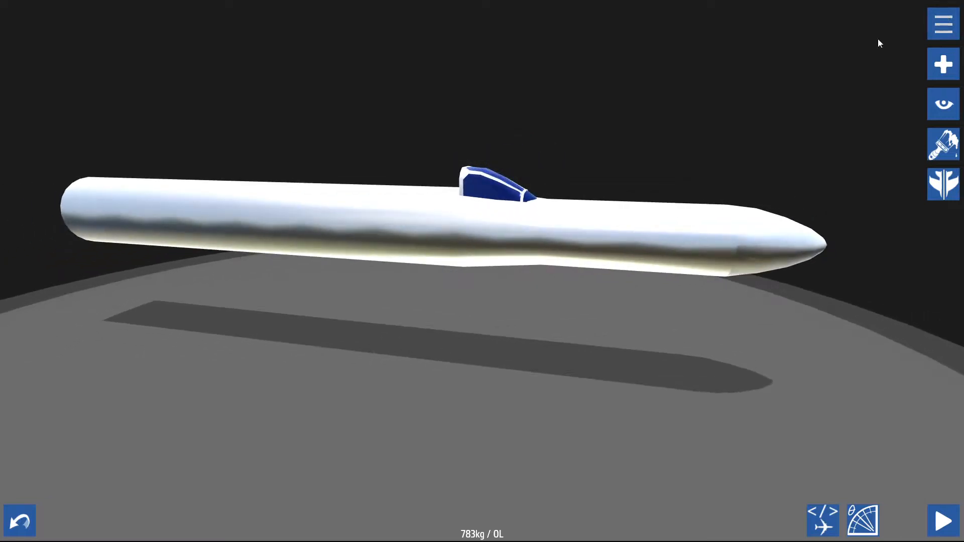
Step: Add a tapered structural panel near the front fuselage from the Structural parts
click(943, 23)
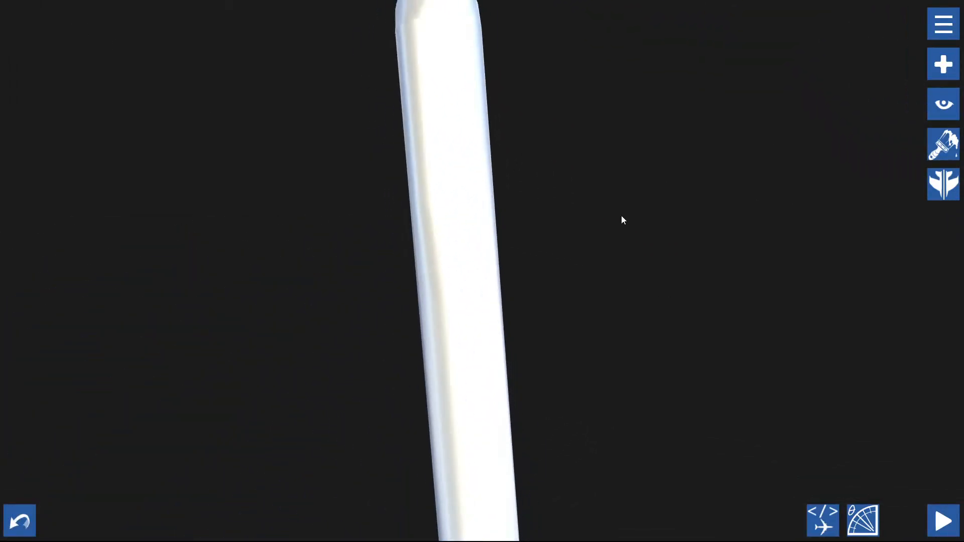
click(942, 64)
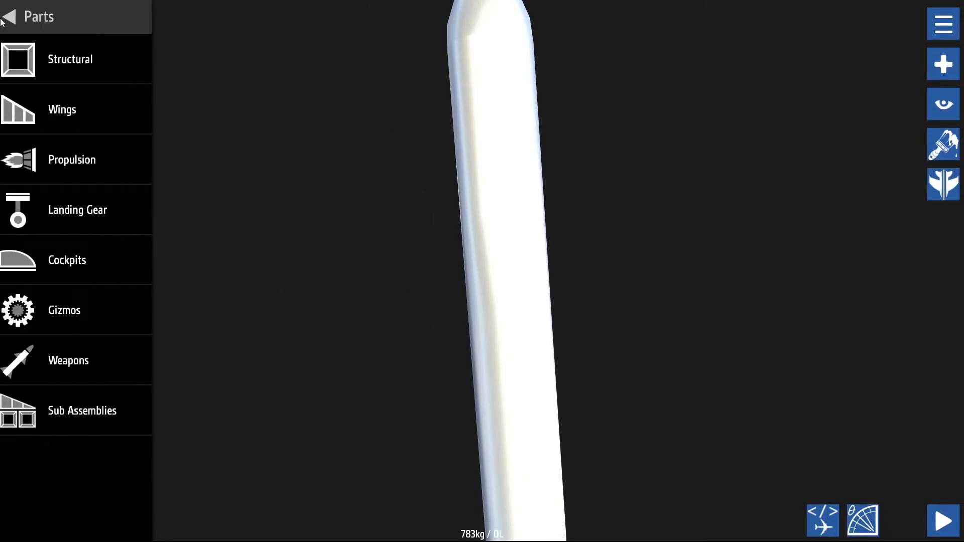
click(69, 361)
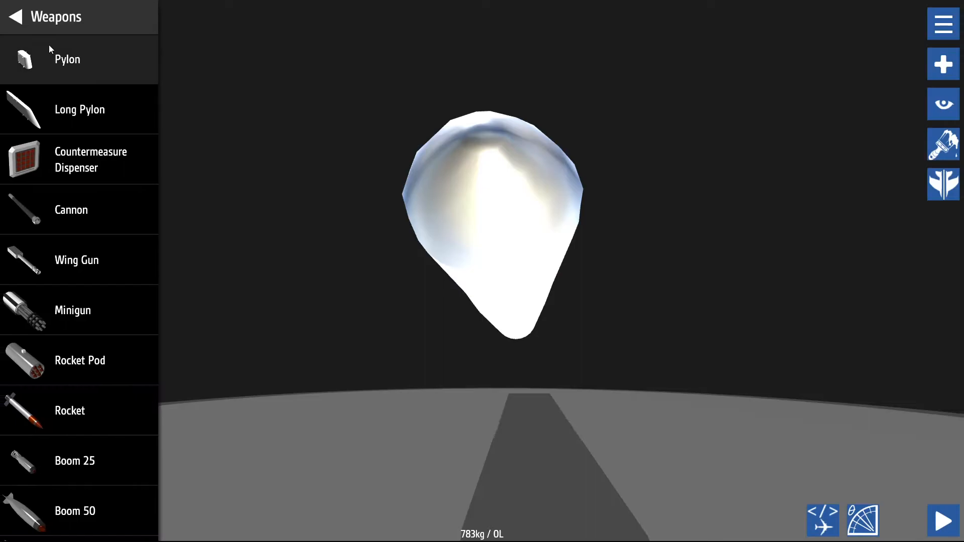
click(15, 17)
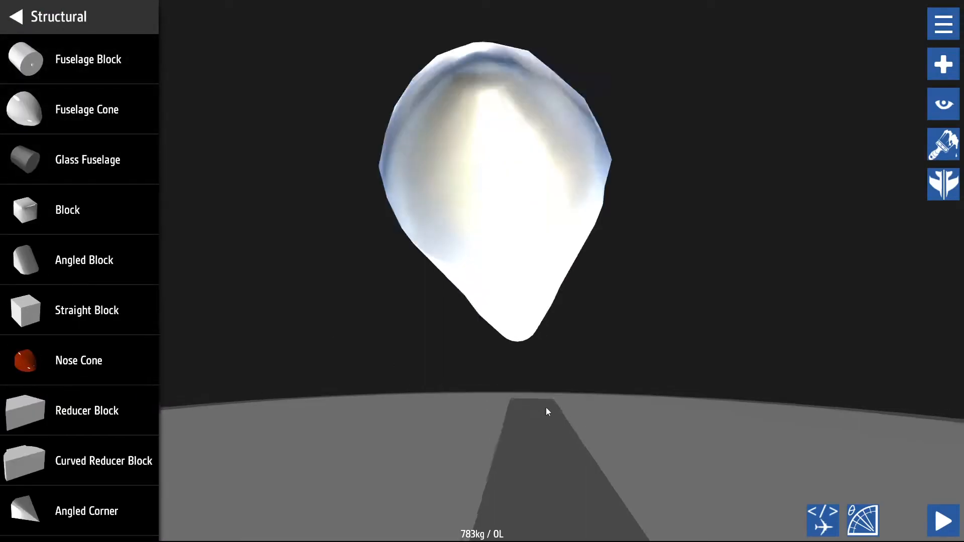
scroll(down, 3)
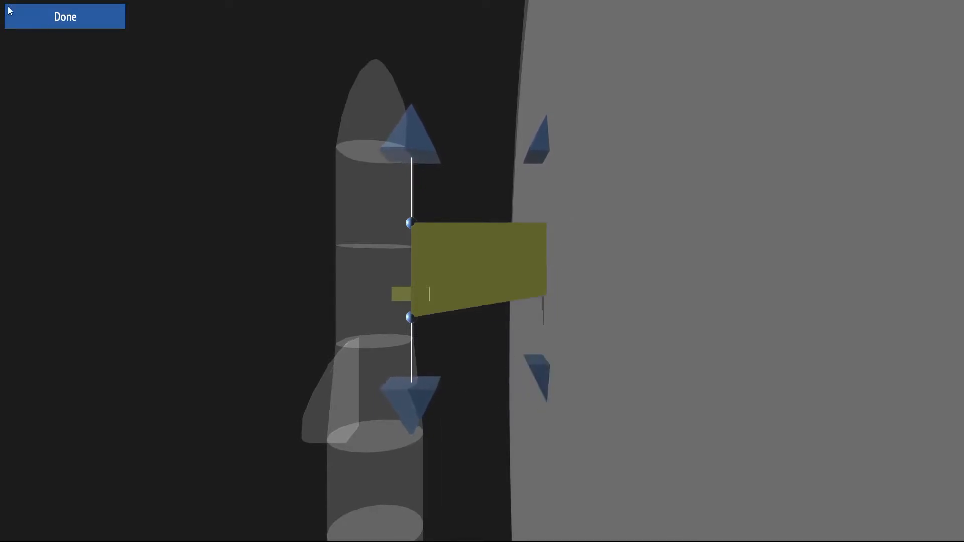
click(64, 16)
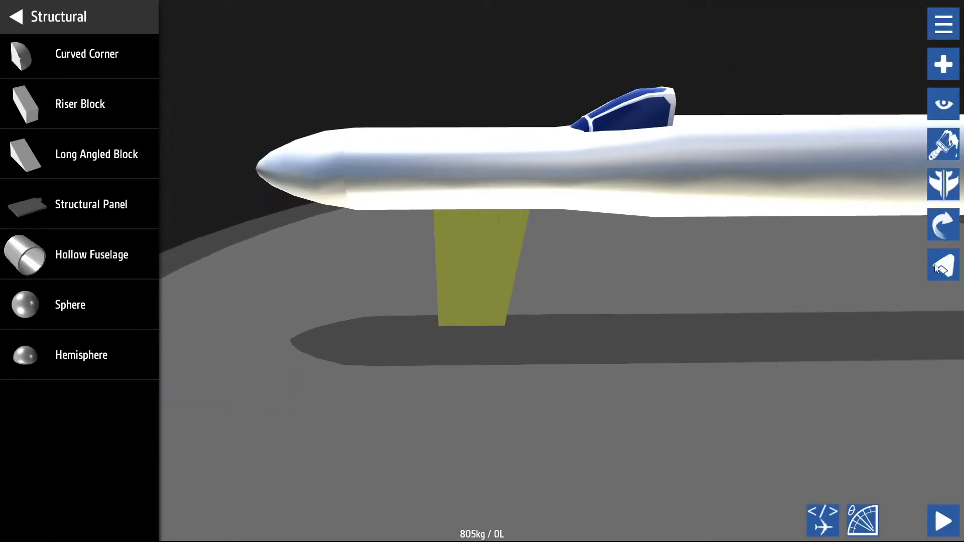
Step: Reposition the panel with the translate gizmo so it floats just above the nose section
click(92, 204)
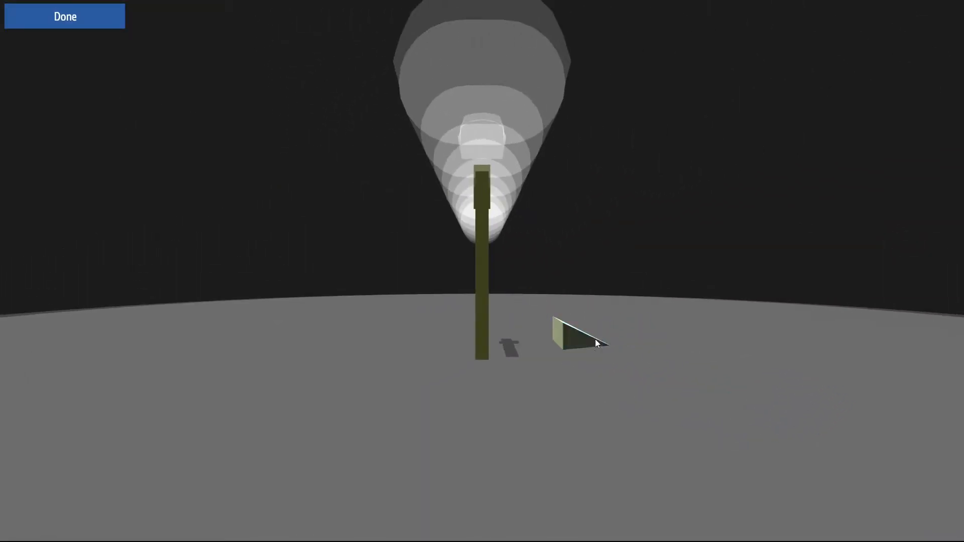
click(581, 338)
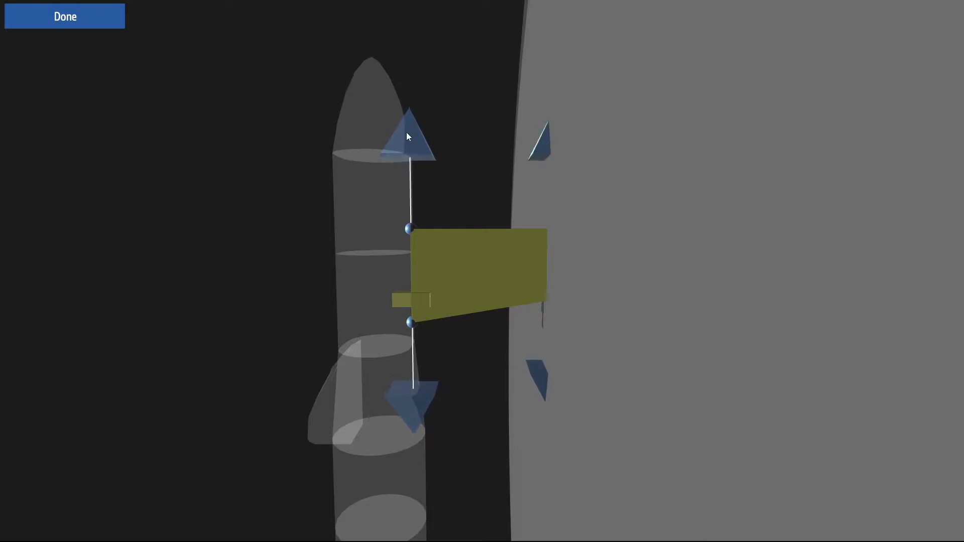
click(65, 16)
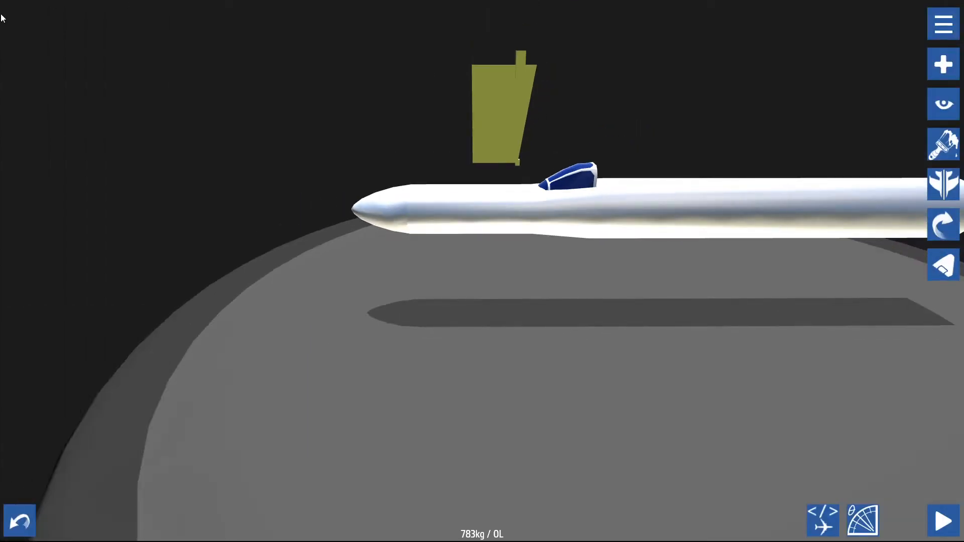
click(498, 111)
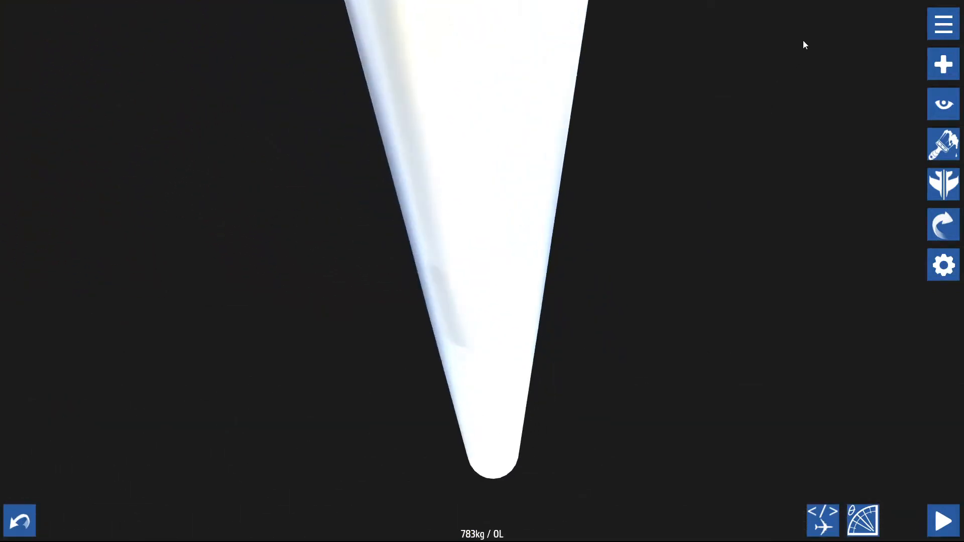
click(943, 64)
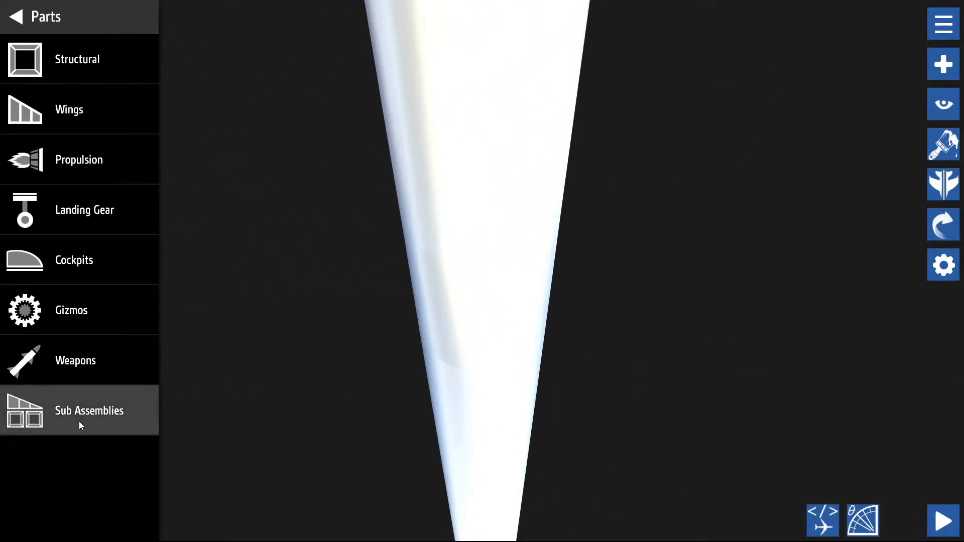
click(88, 411)
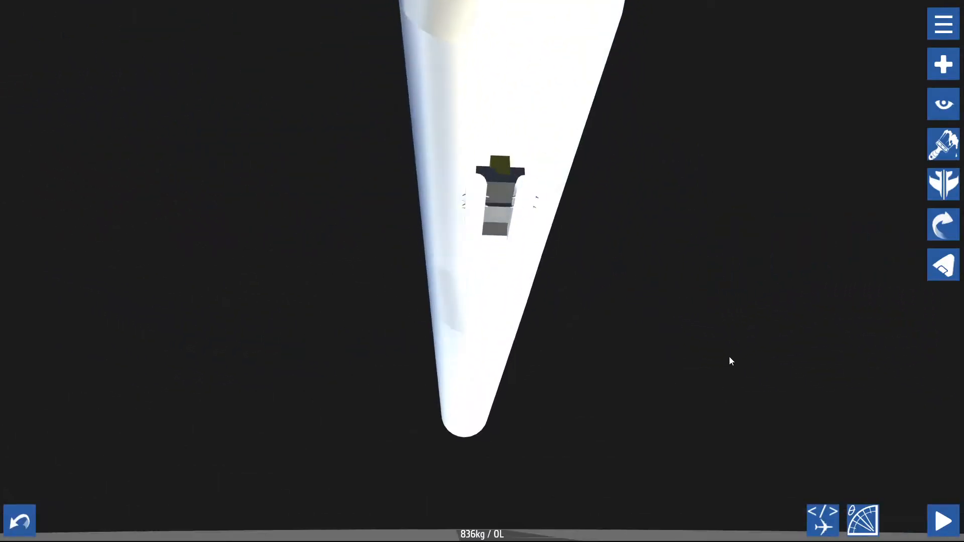
click(943, 64)
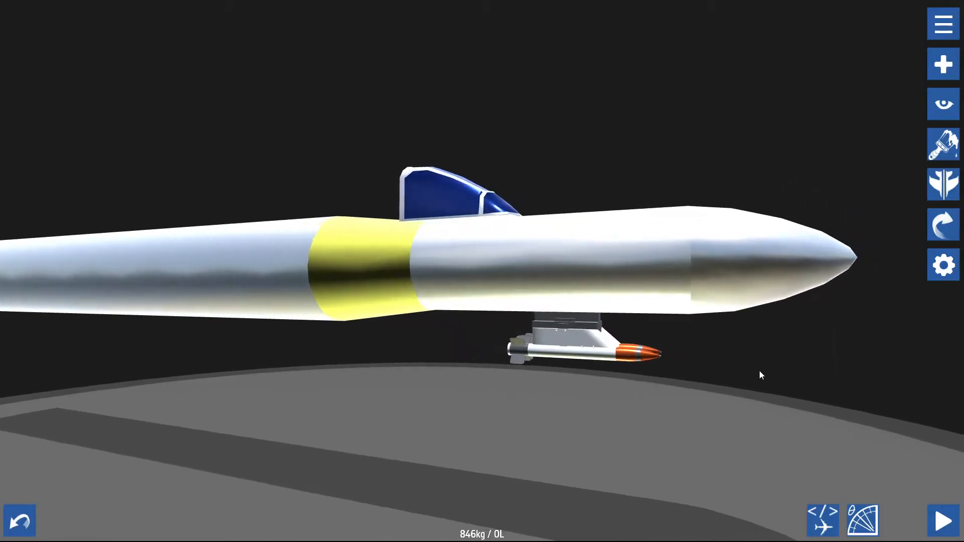
click(942, 185)
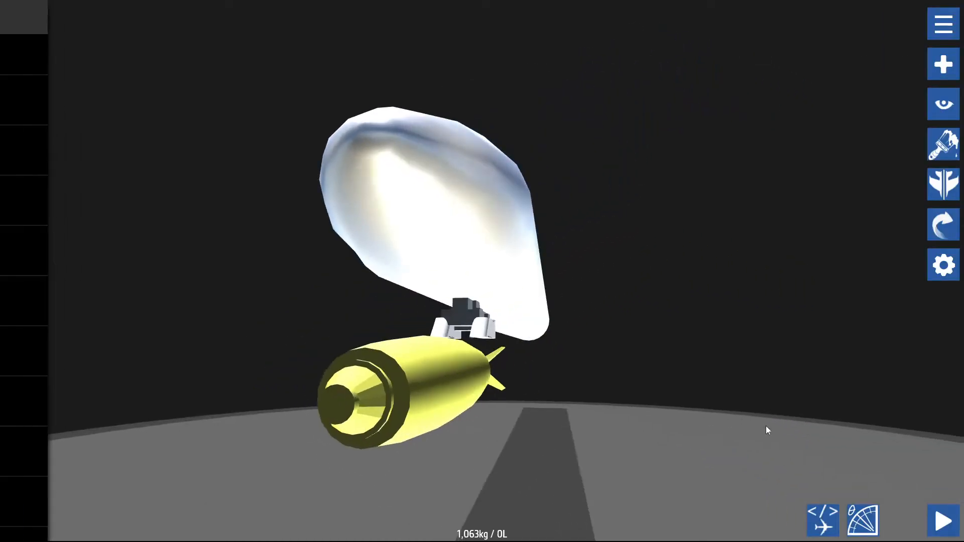
click(942, 185)
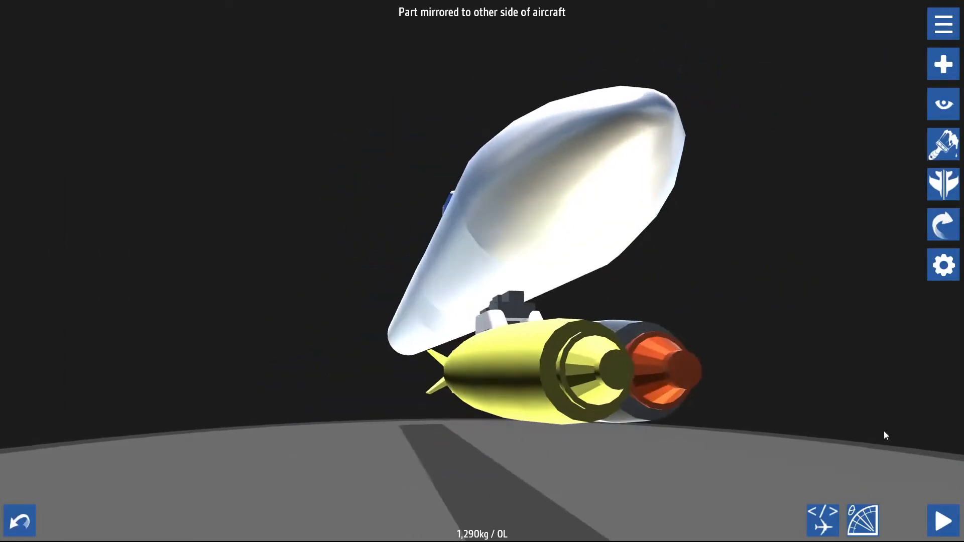
click(943, 64)
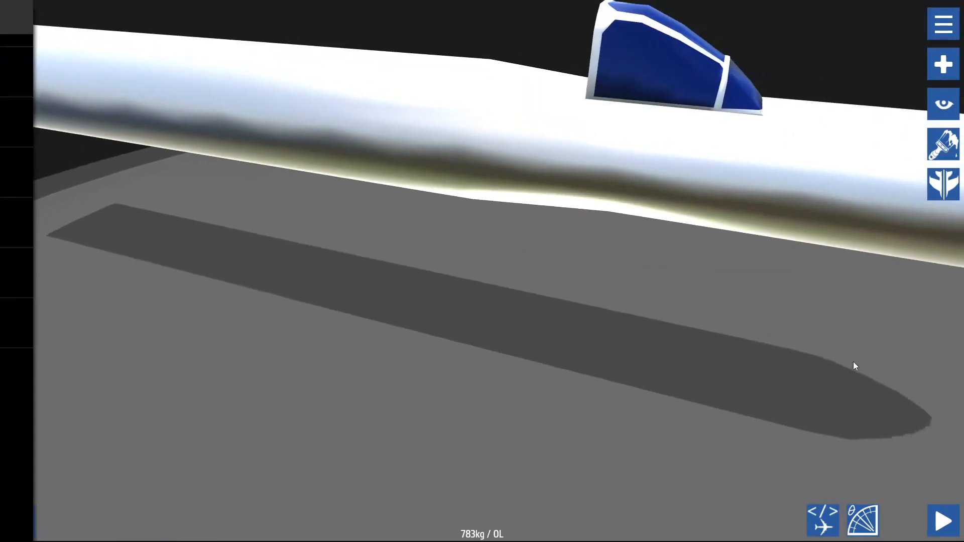
Step: Add a second fuselage tube beside the main one, bringing the aircraft to 912 kg
click(943, 183)
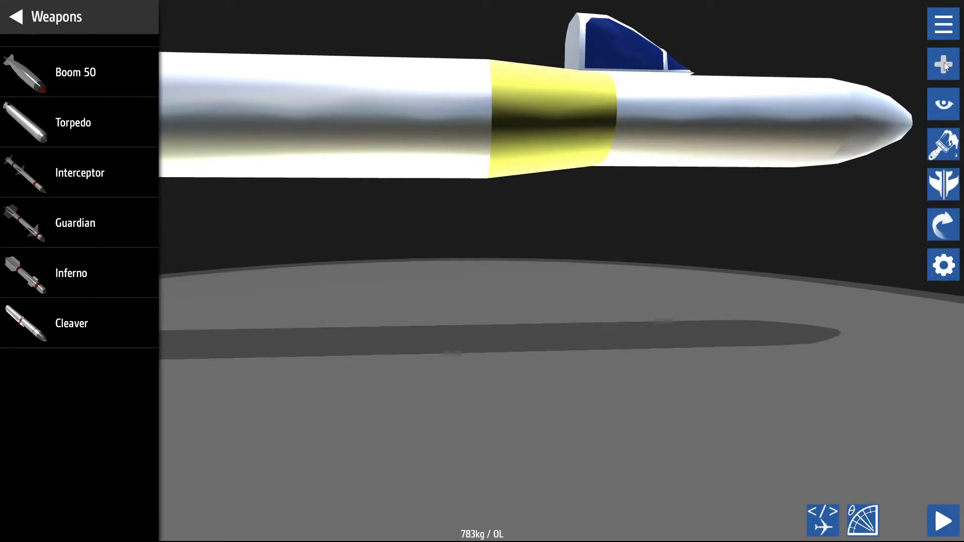
mouse_move(924, 260)
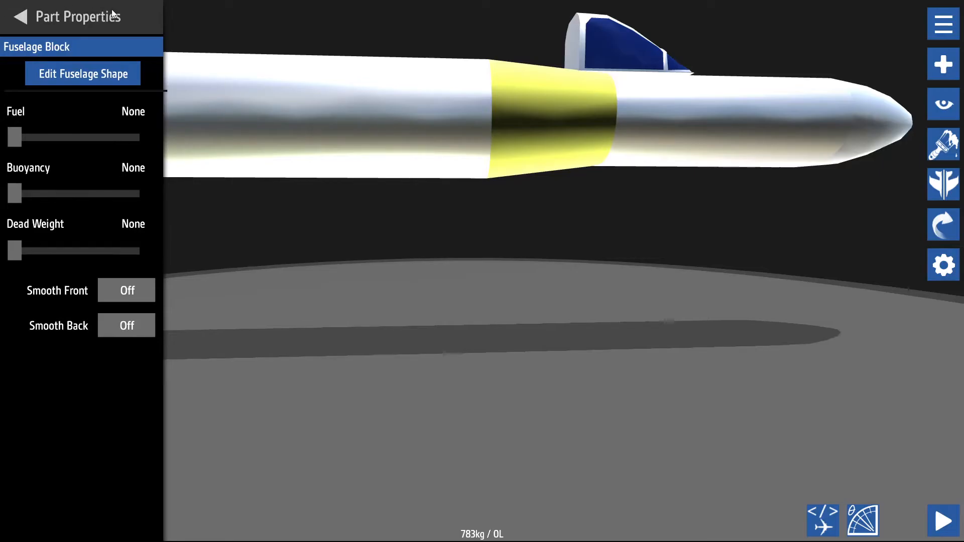
click(20, 16)
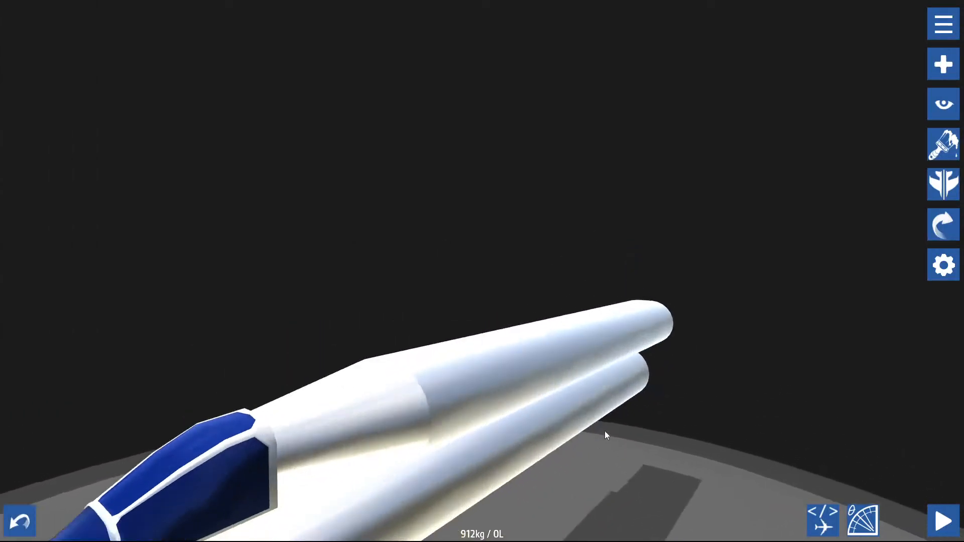
click(943, 64)
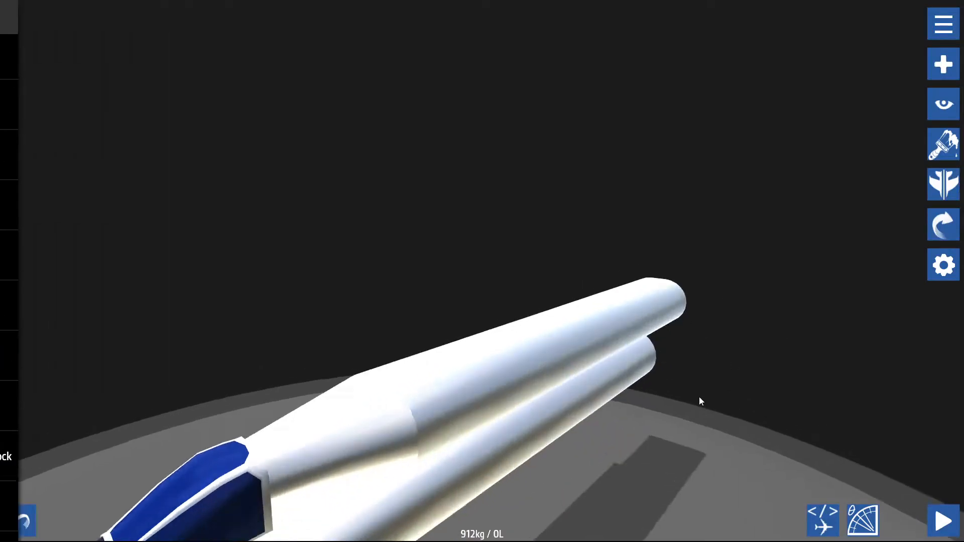
click(943, 65)
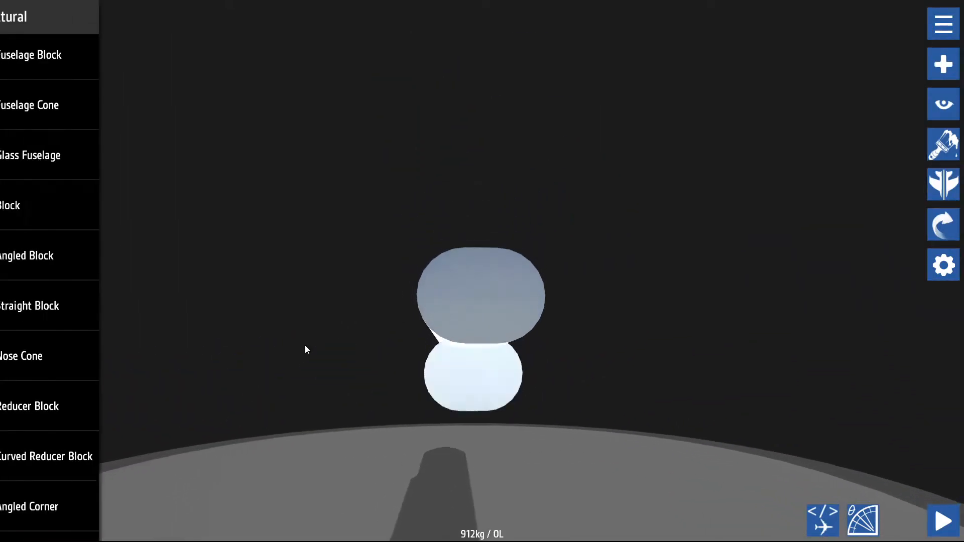
click(15, 16)
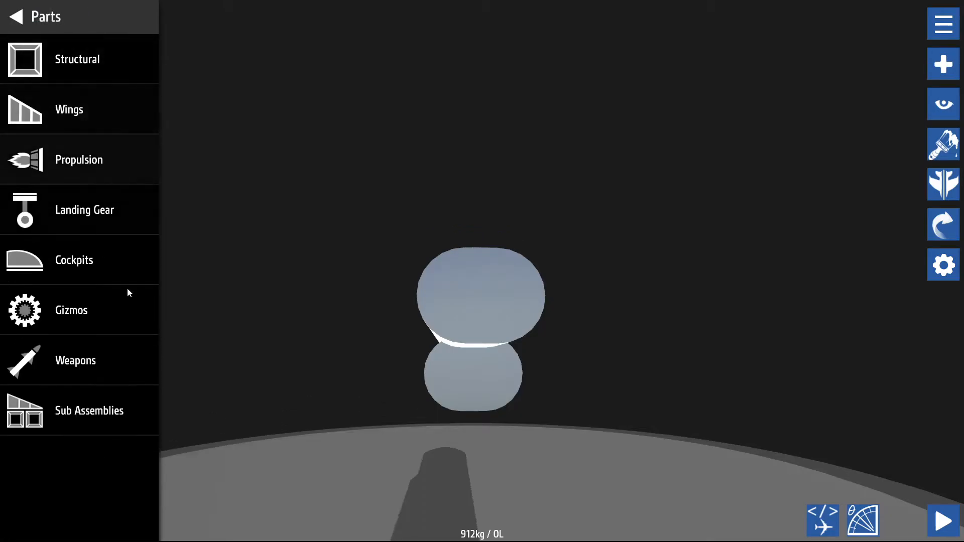
Step: Attach a Blasto J50 engine at the fuselage rear and mirror it to the other side (2,542 kg)
click(78, 159)
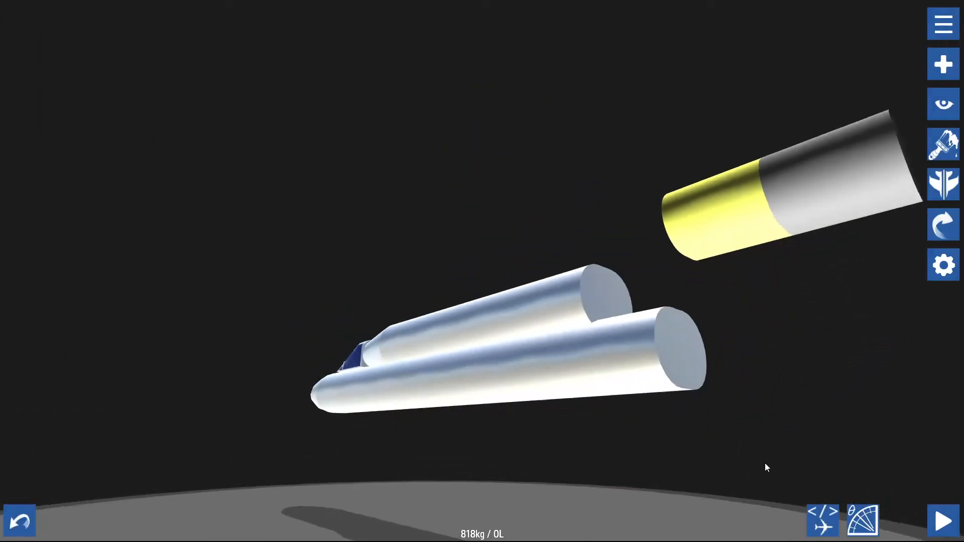
click(944, 64)
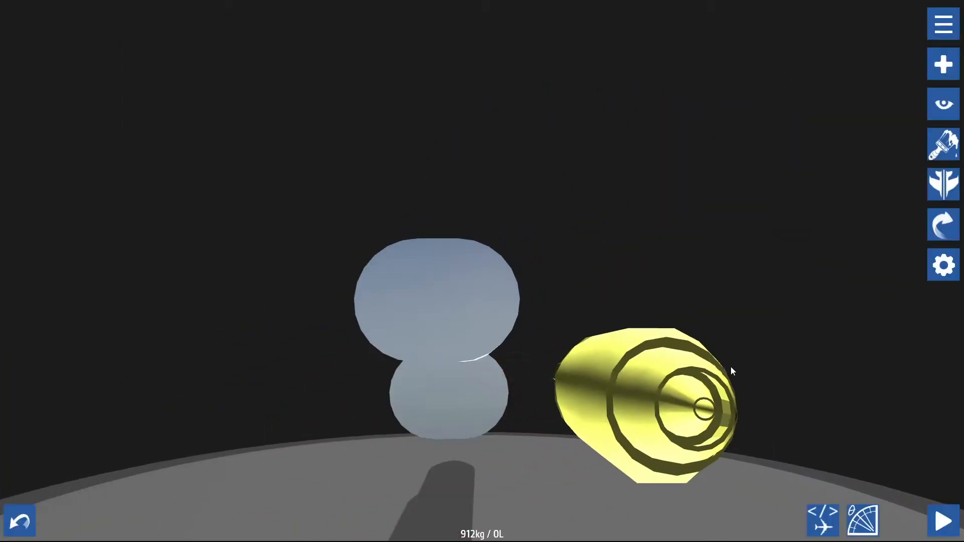
click(943, 65)
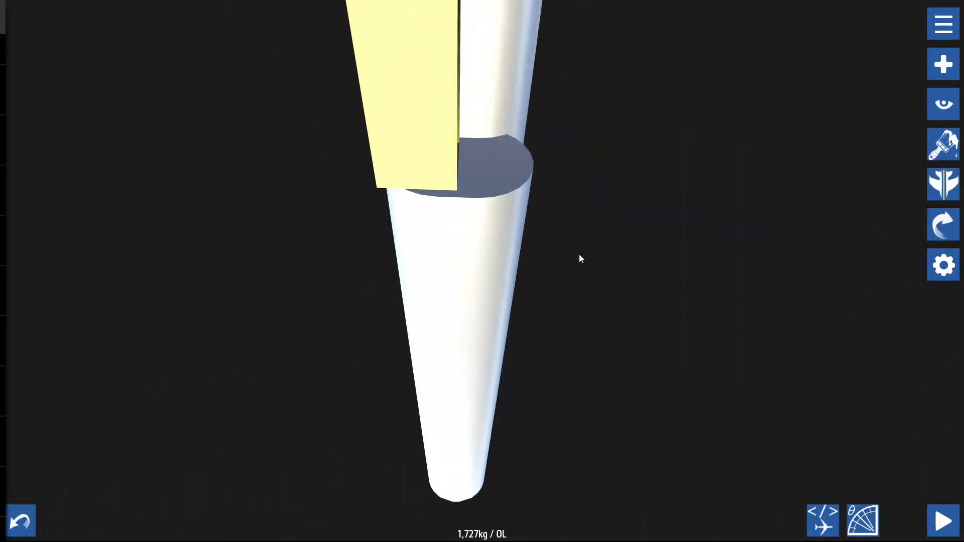
click(943, 64)
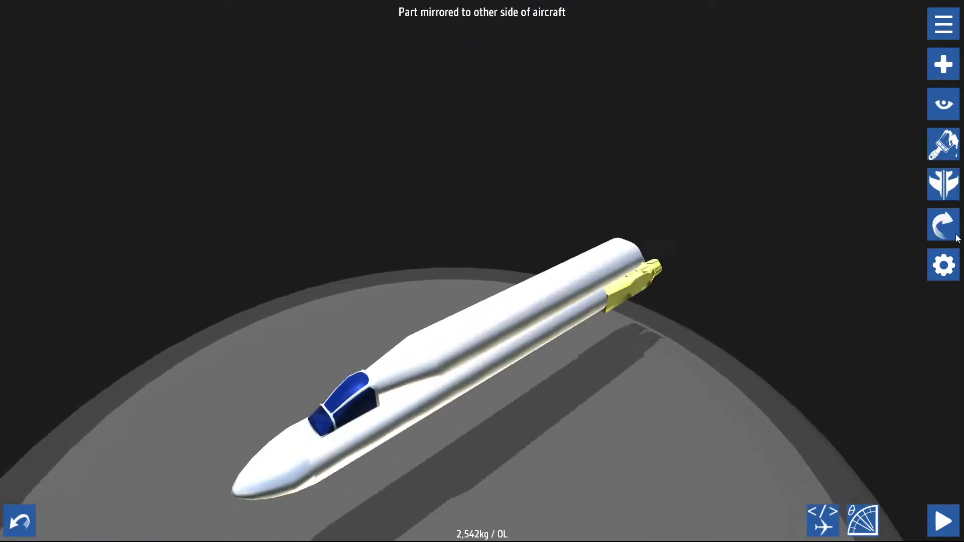
click(943, 65)
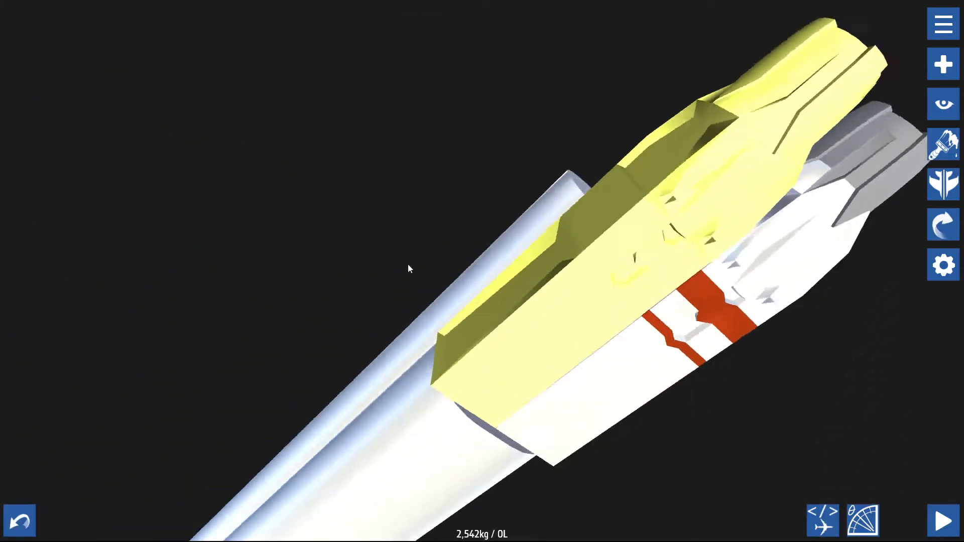
click(944, 65)
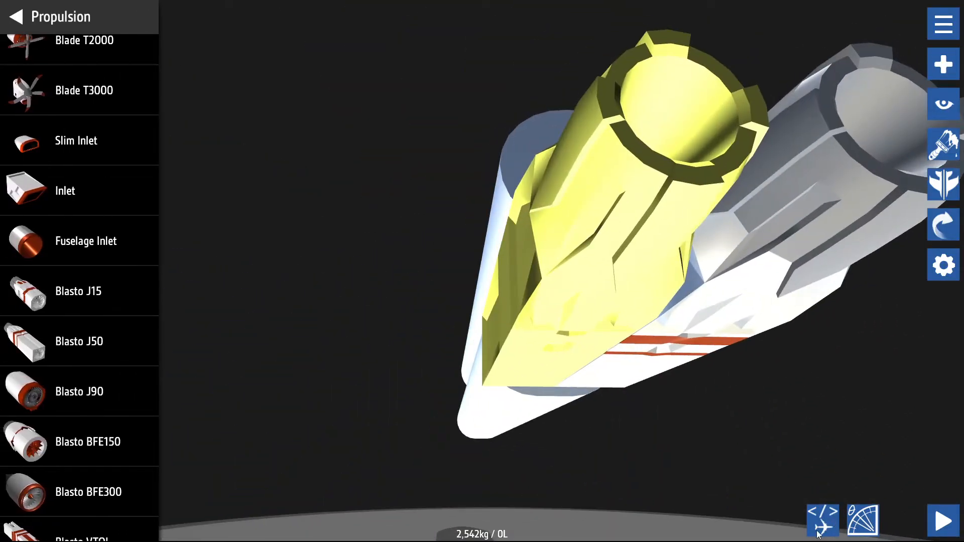
mouse_move(822, 521)
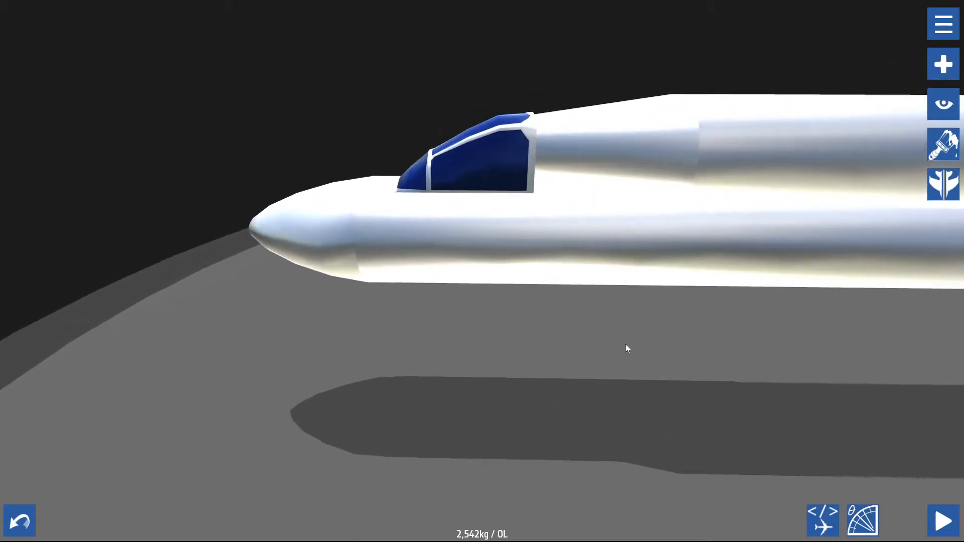
Step: Attach an air intake beside the cockpit and mirror it to the opposite side (2,602 kg)
click(943, 65)
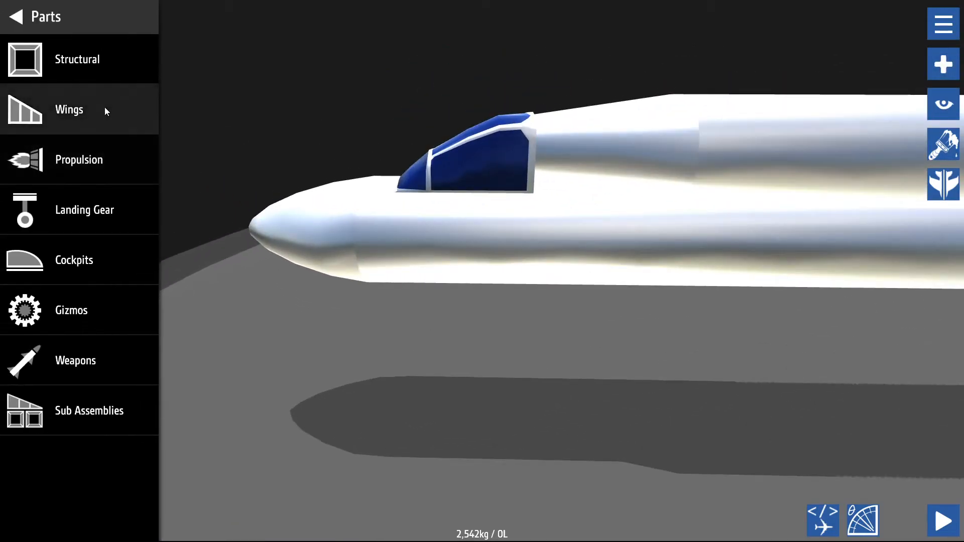
mouse_move(77, 212)
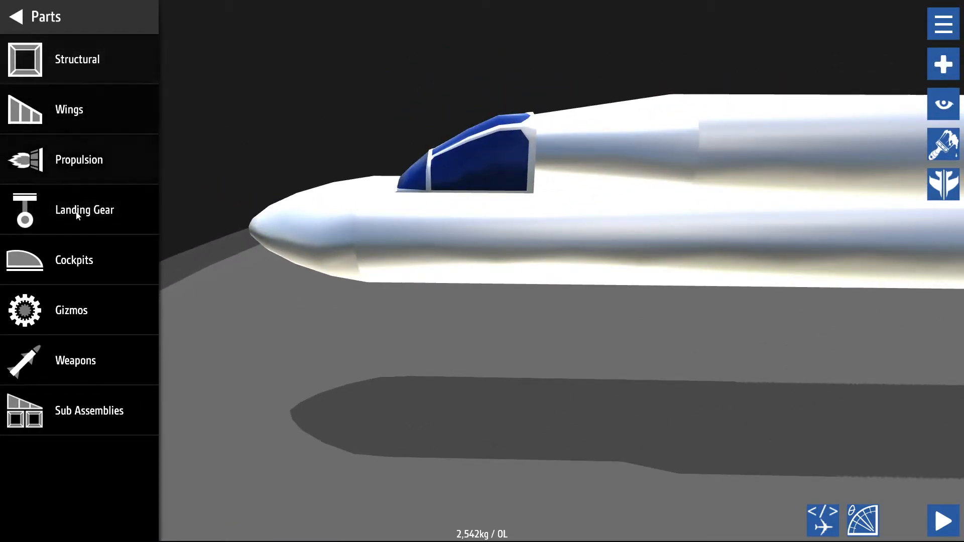
click(78, 159)
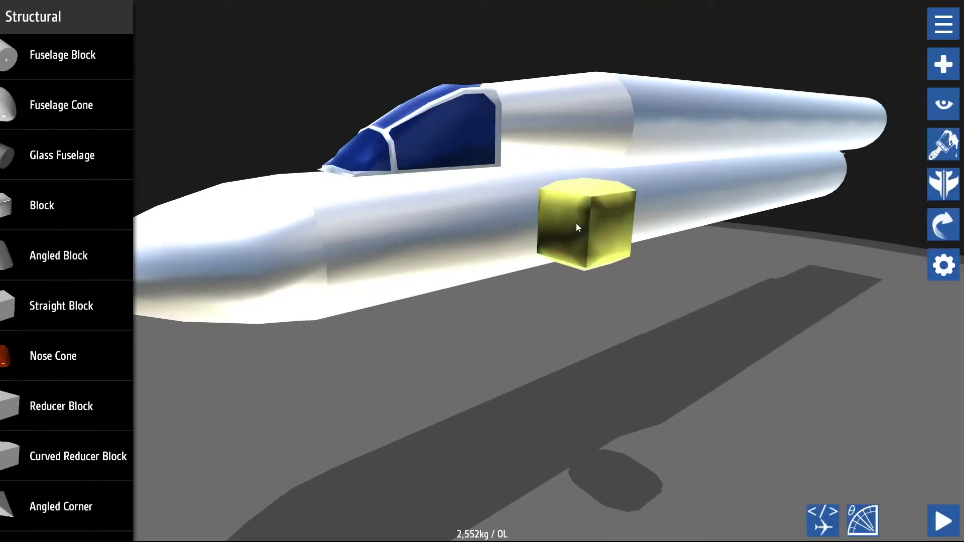
click(943, 185)
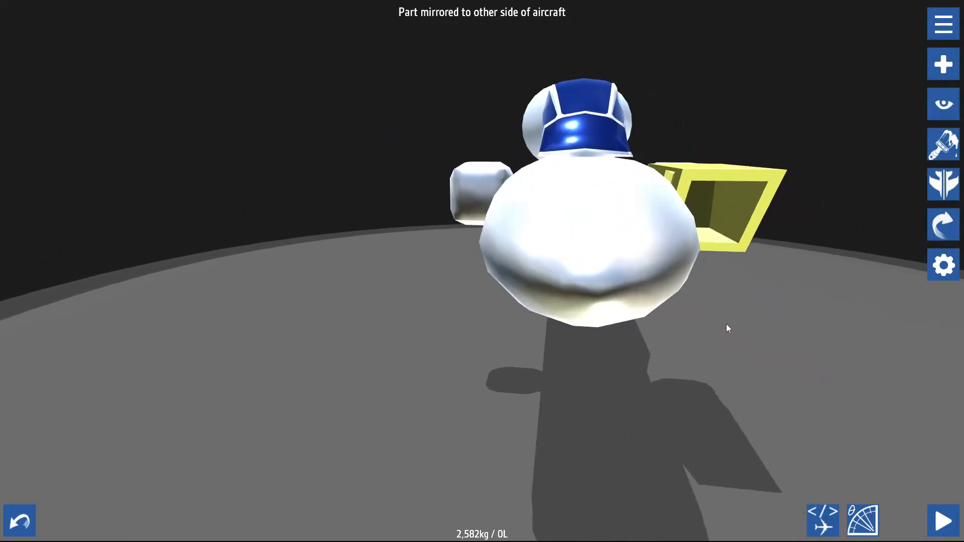
click(942, 65)
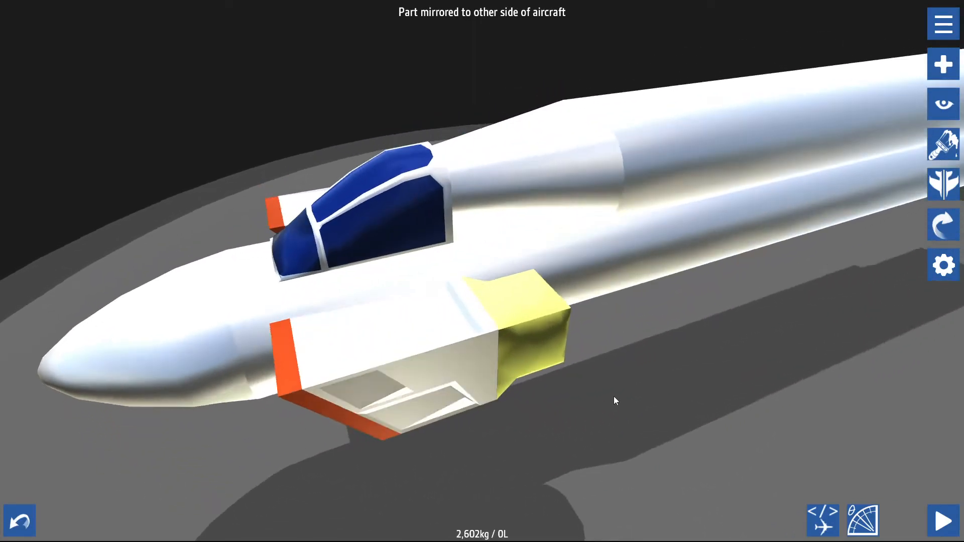
click(942, 65)
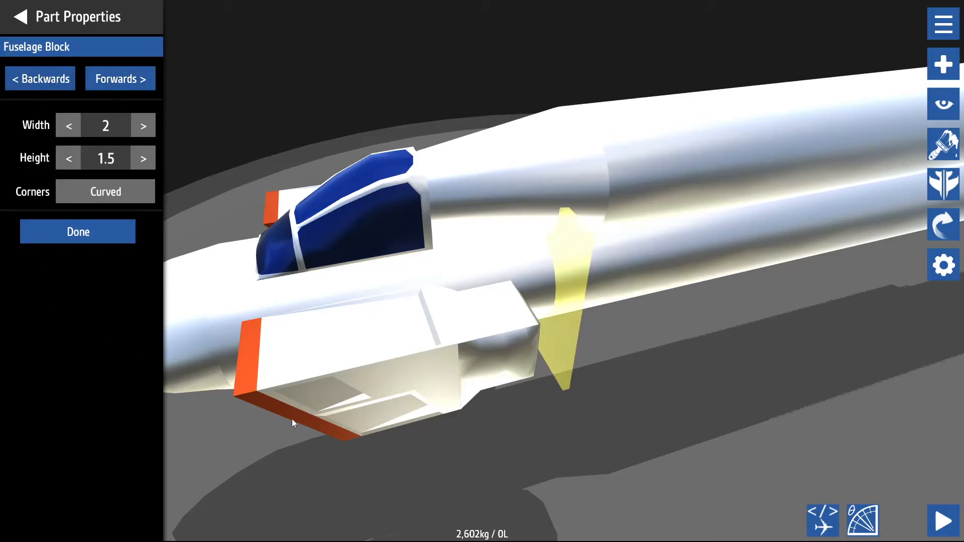
Step: Step the intake fuselage section's width between 1.5 and 2 in Fuselage Shape
click(68, 125)
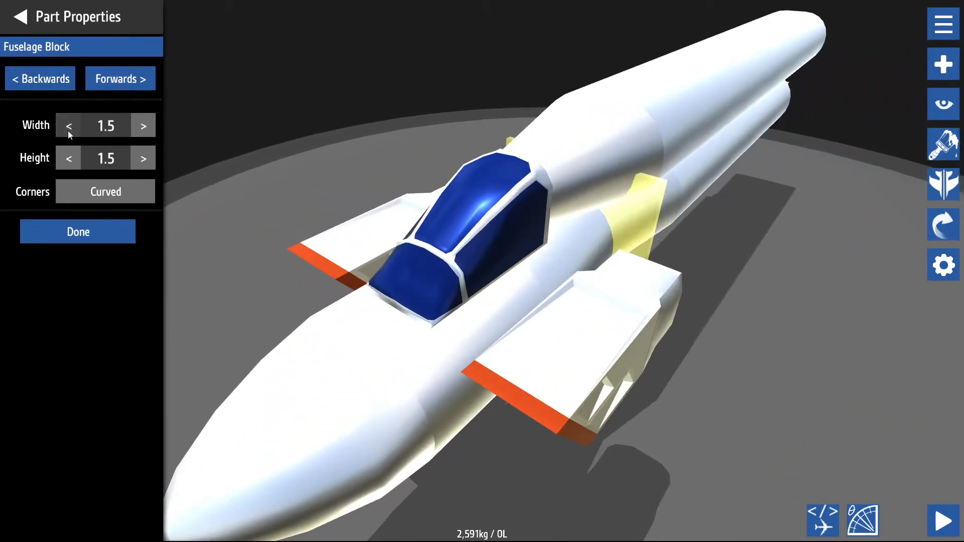
click(143, 126)
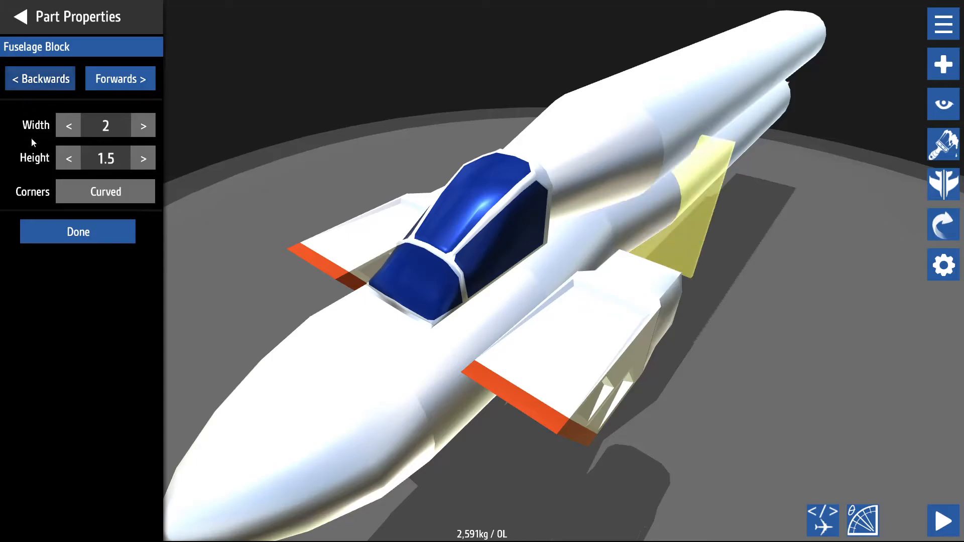
click(77, 232)
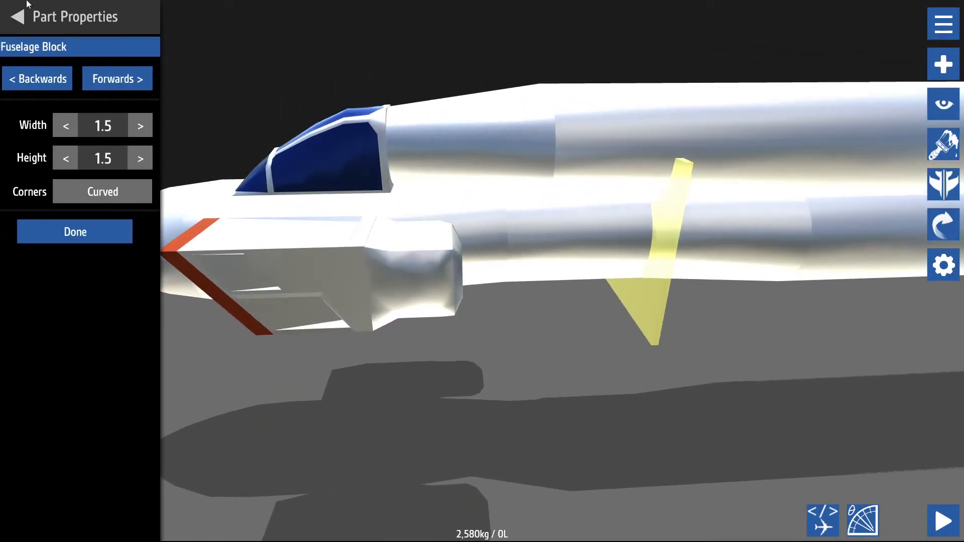
click(74, 232)
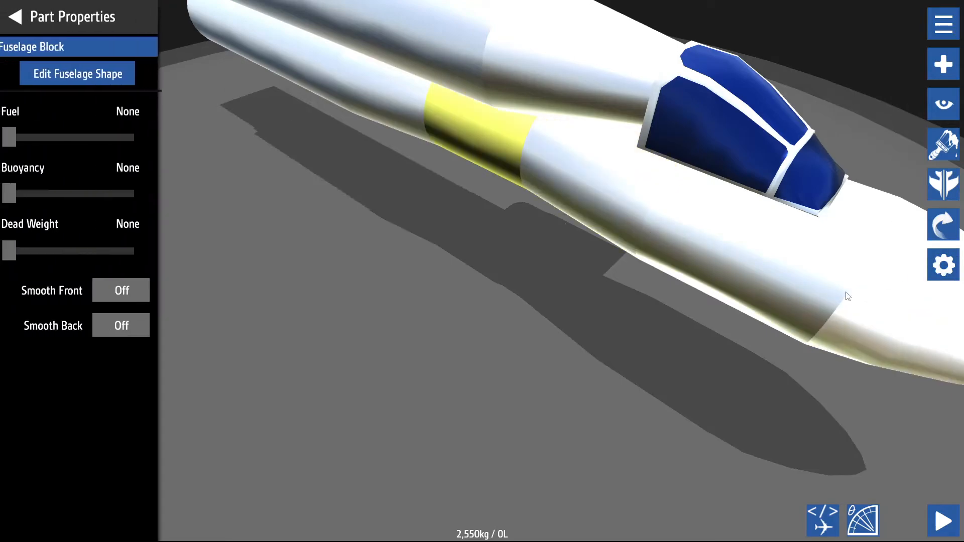
Step: Reshape the block behind the intake to front width 2, mirror it, then undo the mirror
click(77, 74)
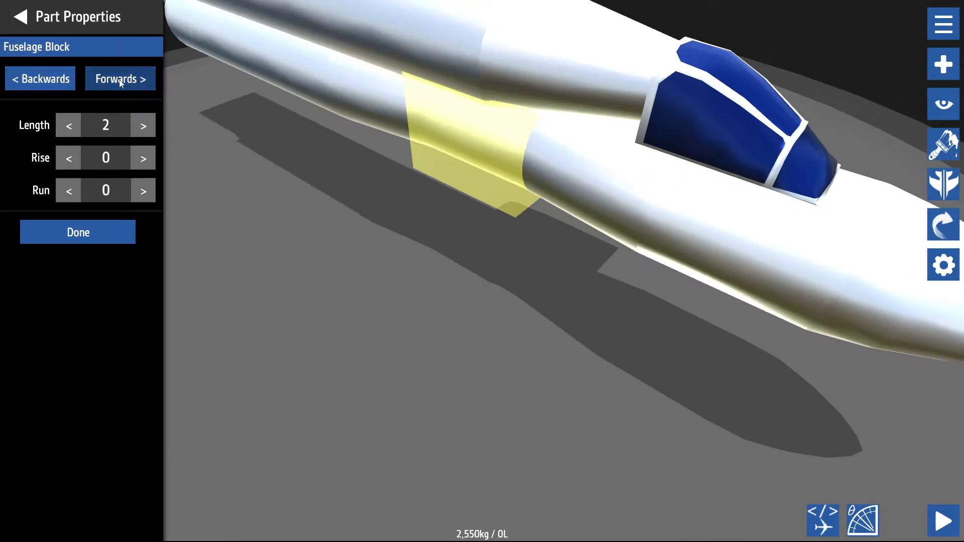
click(120, 78)
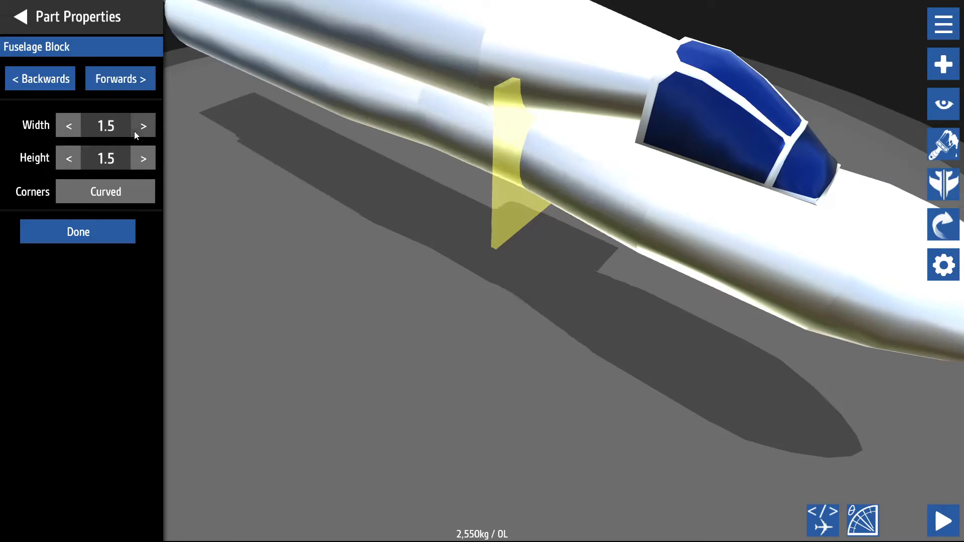
click(142, 126)
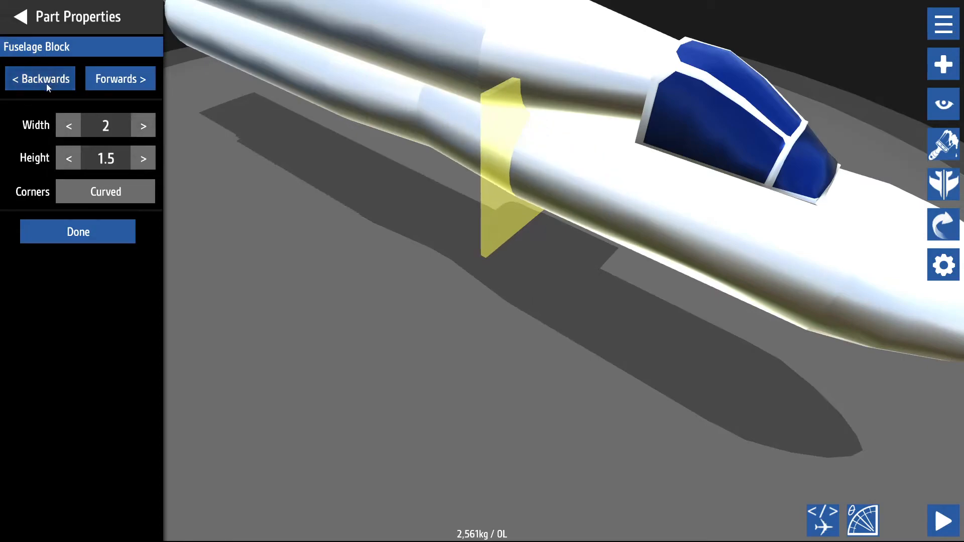
click(143, 125)
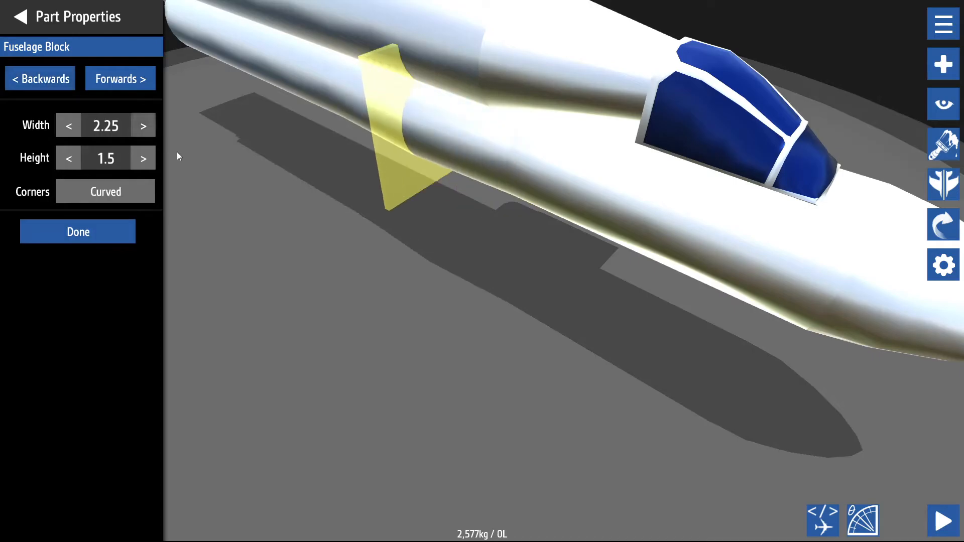
click(68, 126)
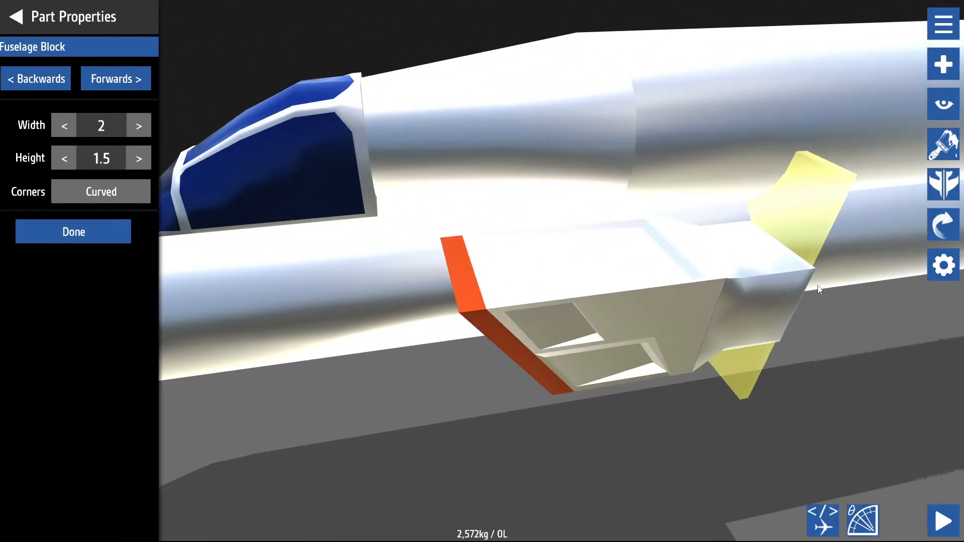
click(74, 231)
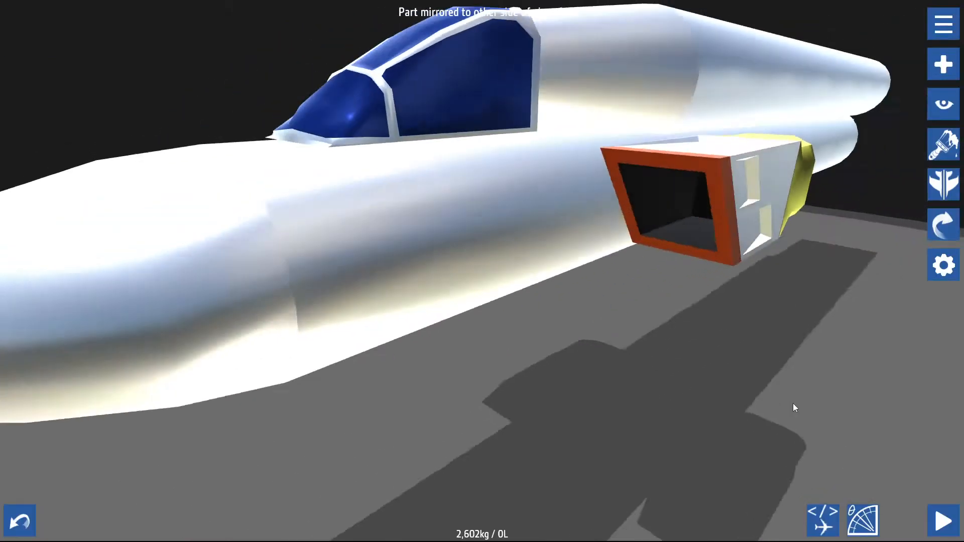
click(20, 521)
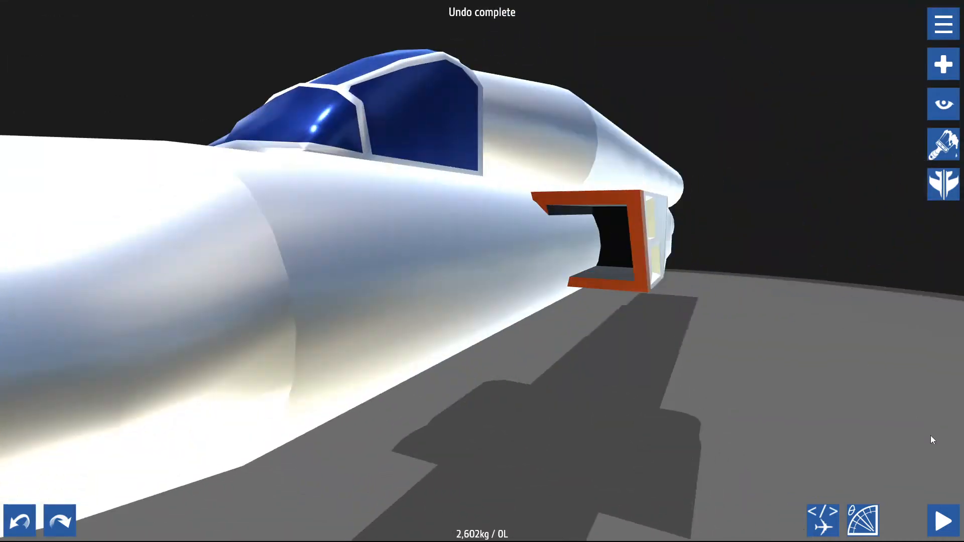
Step: Fill the fuselage block behind the intake with 273 L of fuel and start a test flight
click(941, 520)
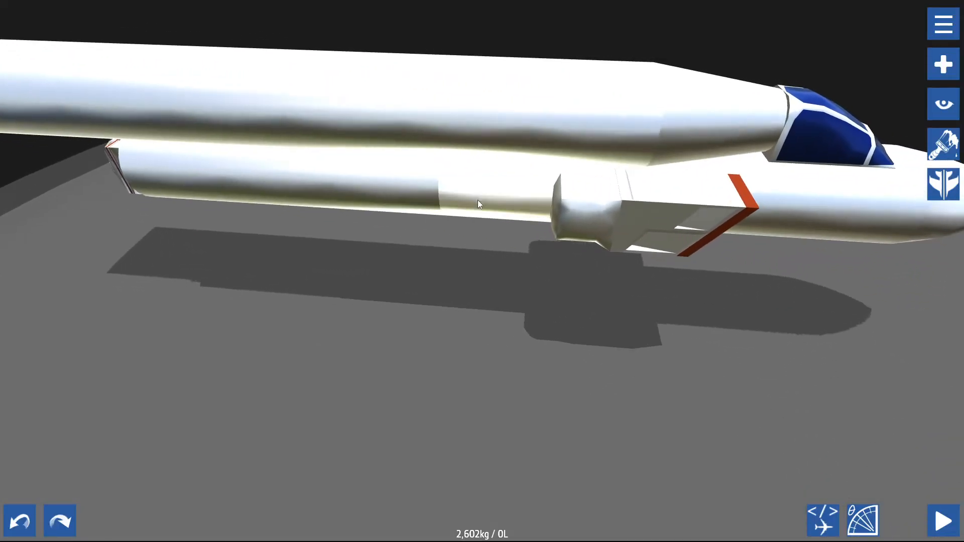
click(480, 203)
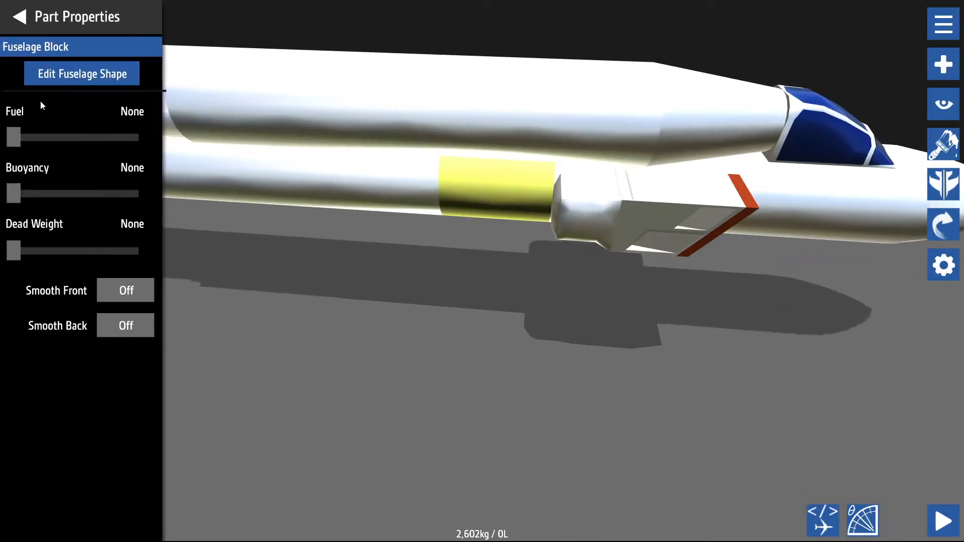
drag(11, 137, 136, 138)
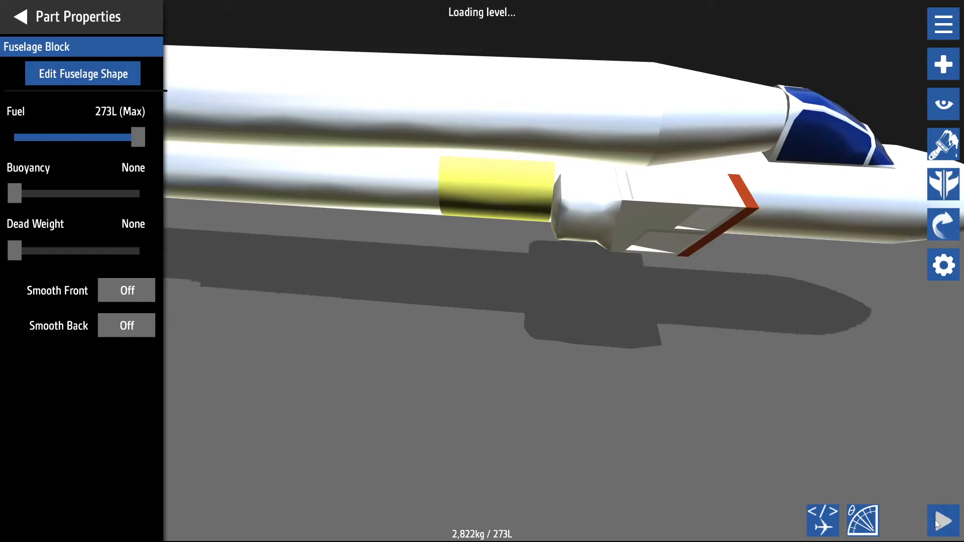
click(943, 519)
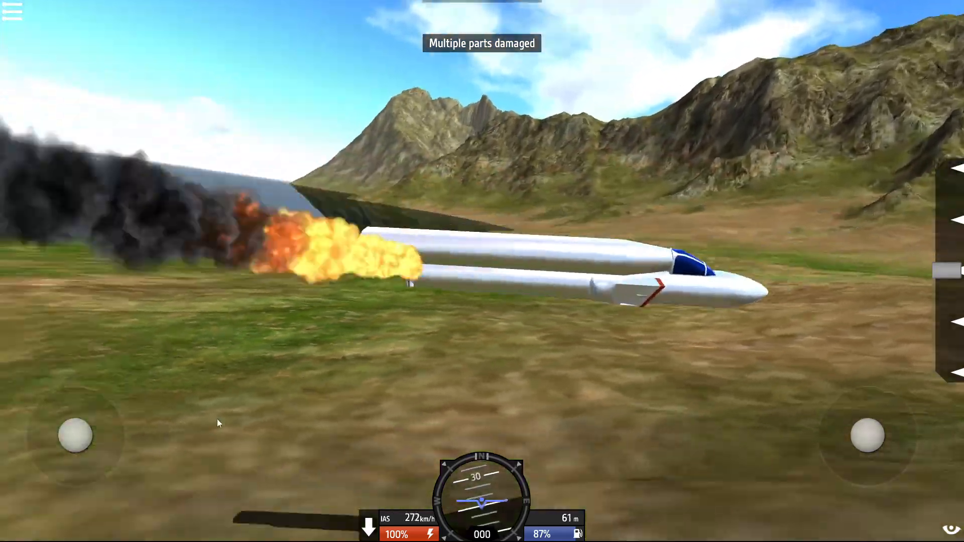
Step: Pause the crashed flight and exit back to the designer
click(12, 12)
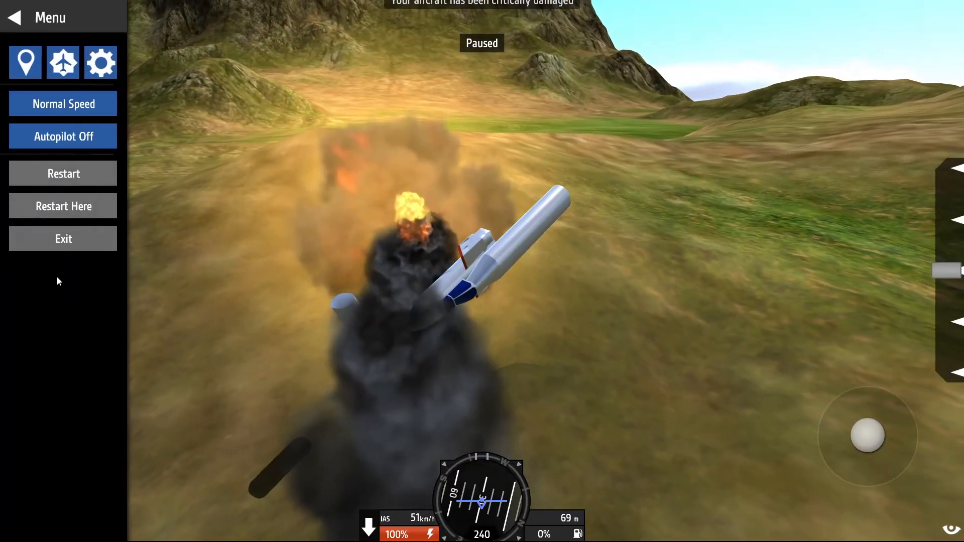
click(62, 239)
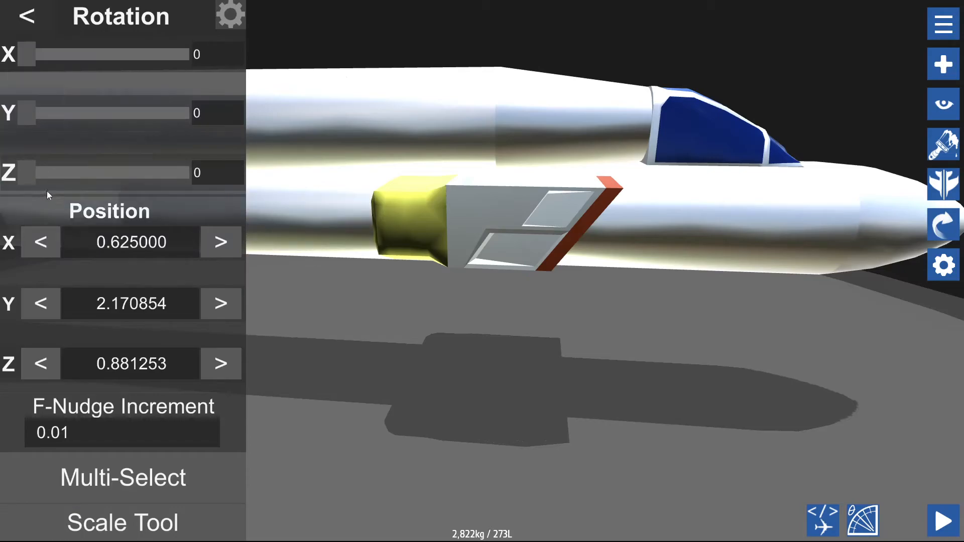
Step: Nudge the intake's X then undo it, and raise its Z position to 0.941254
click(40, 242)
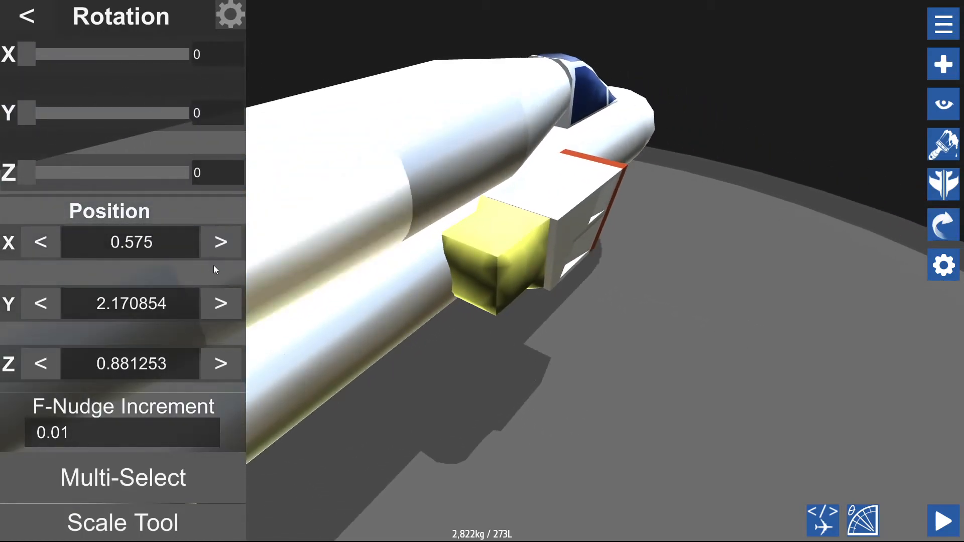
click(27, 16)
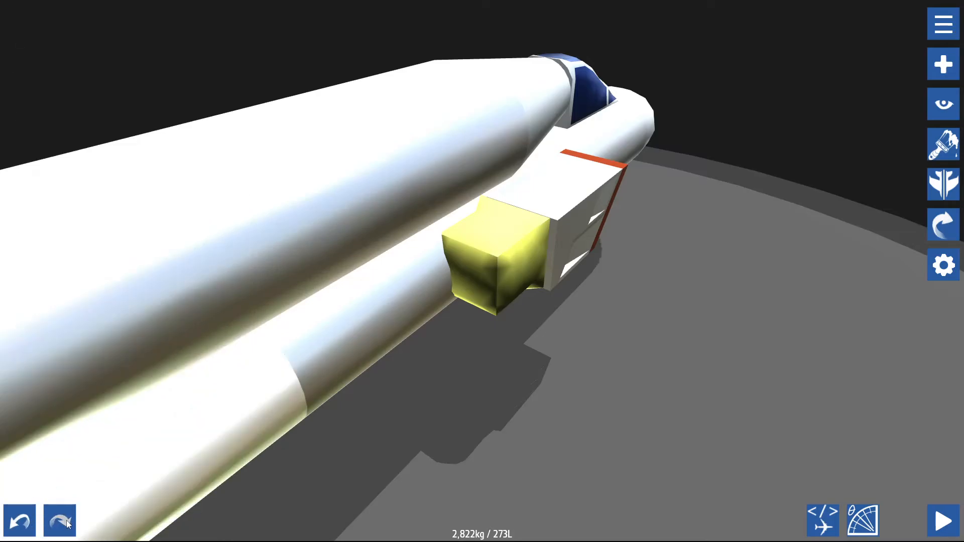
click(59, 520)
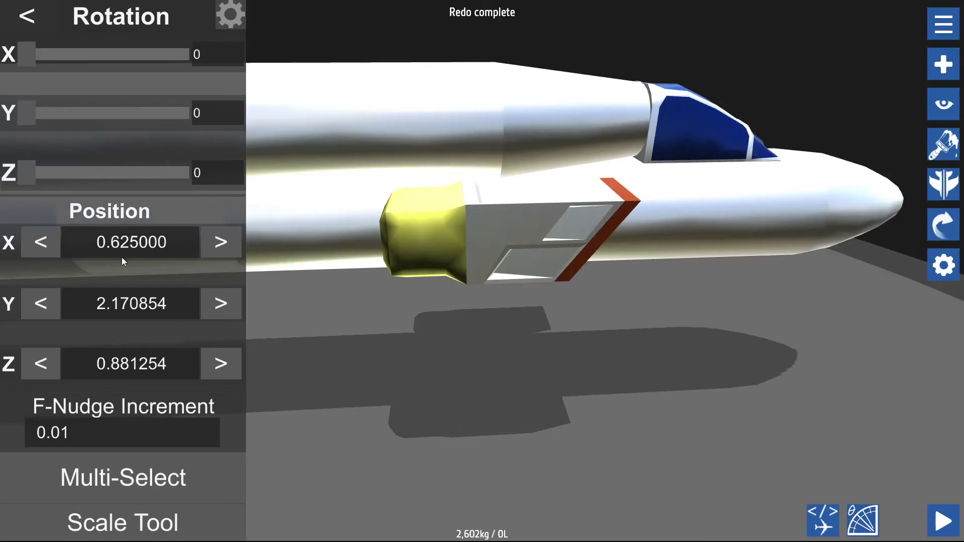
click(221, 363)
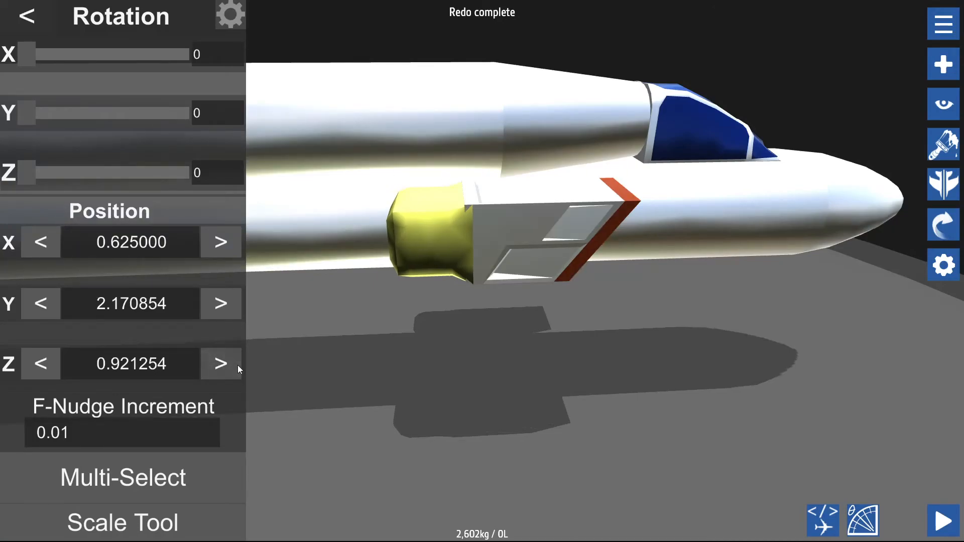
click(41, 363)
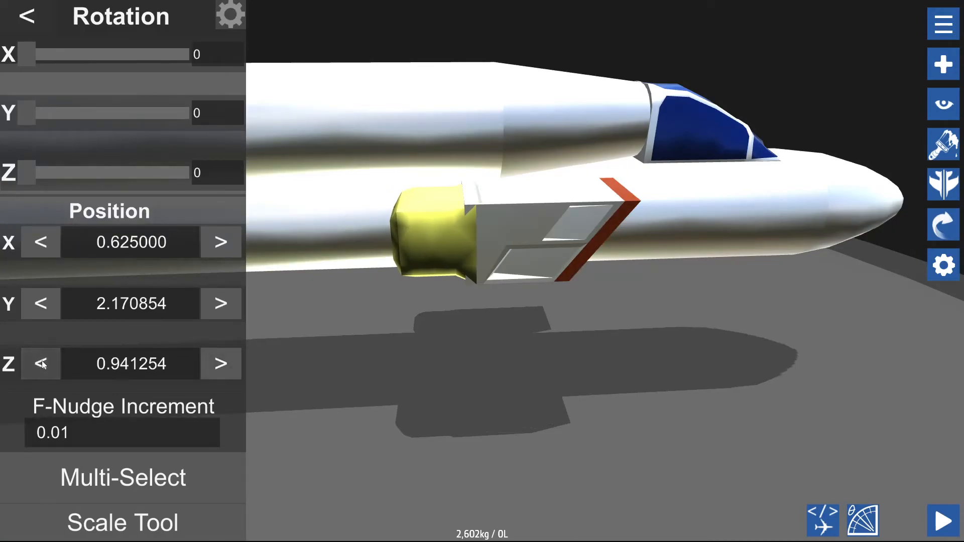
click(40, 364)
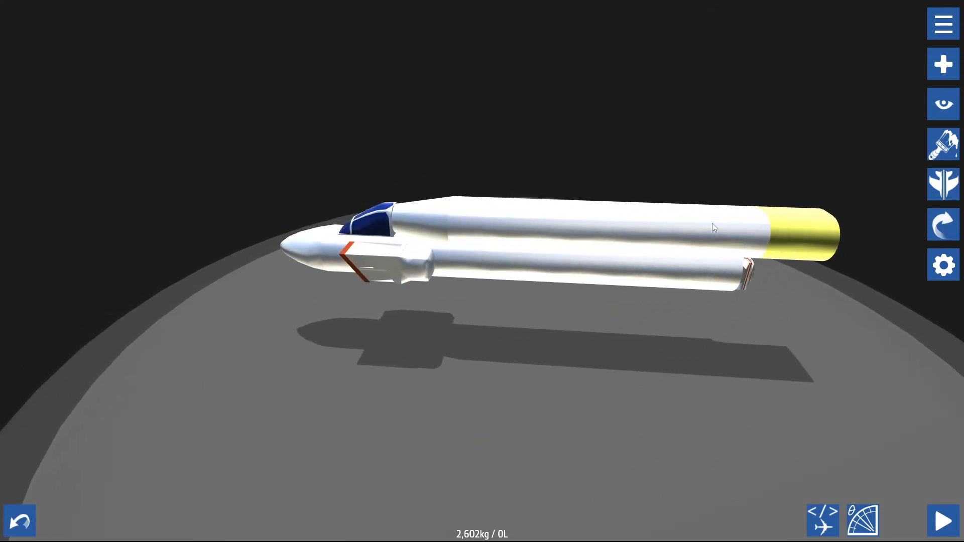
mouse_move(591, 12)
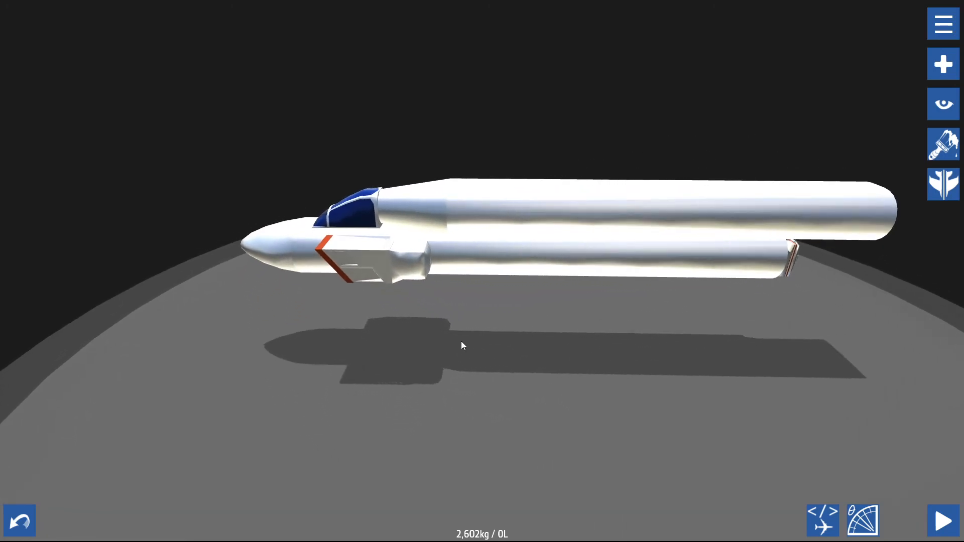
mouse_move(592, 289)
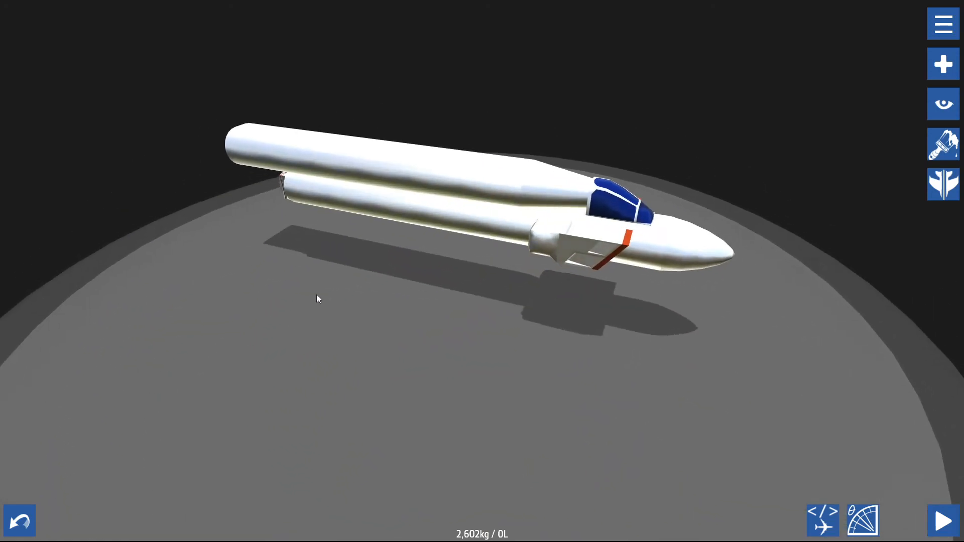
mouse_move(140, 359)
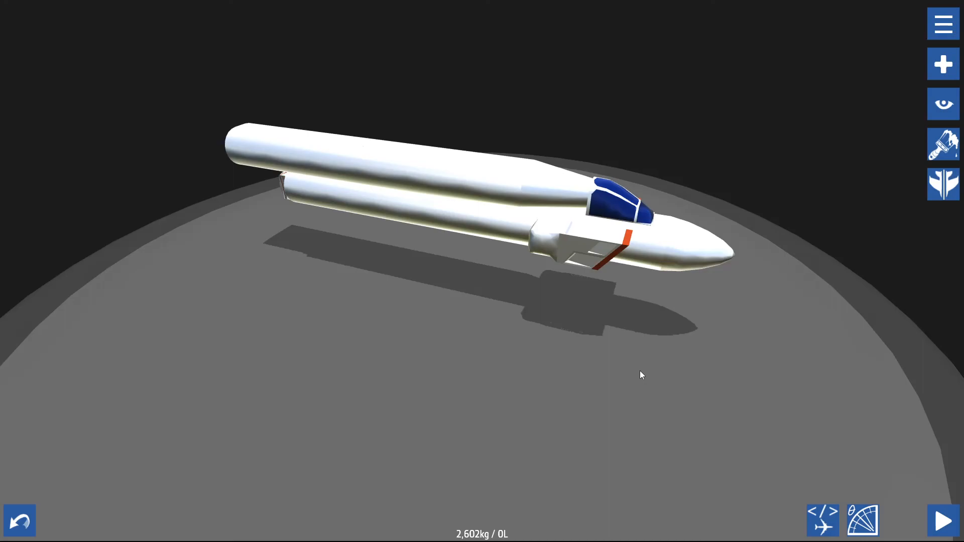
mouse_move(655, 376)
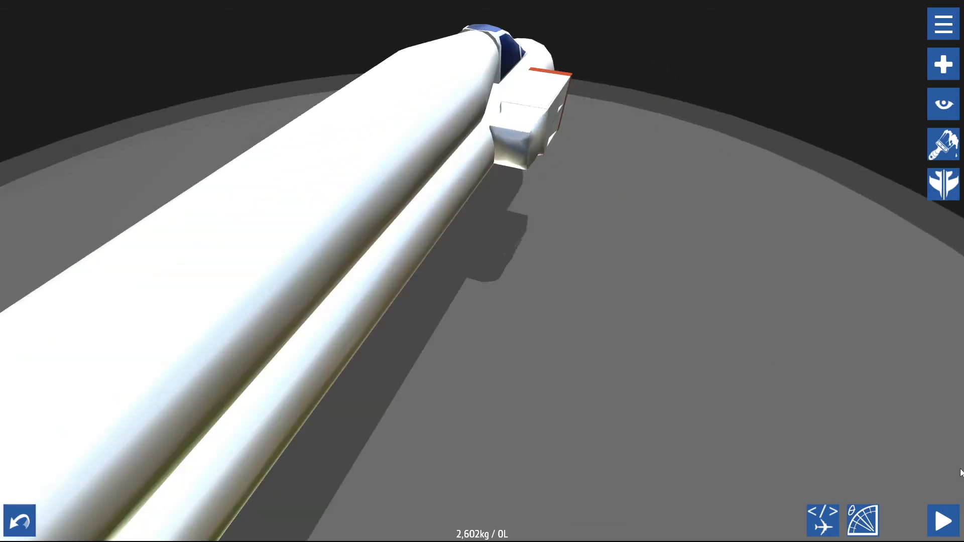
Step: Launch another test flight of the finished twin-fuselage jet
click(930, 519)
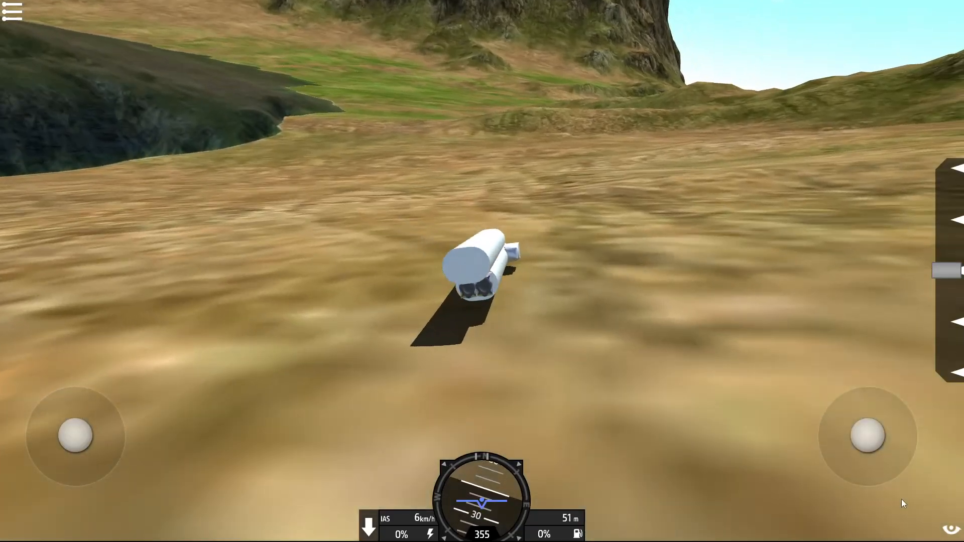